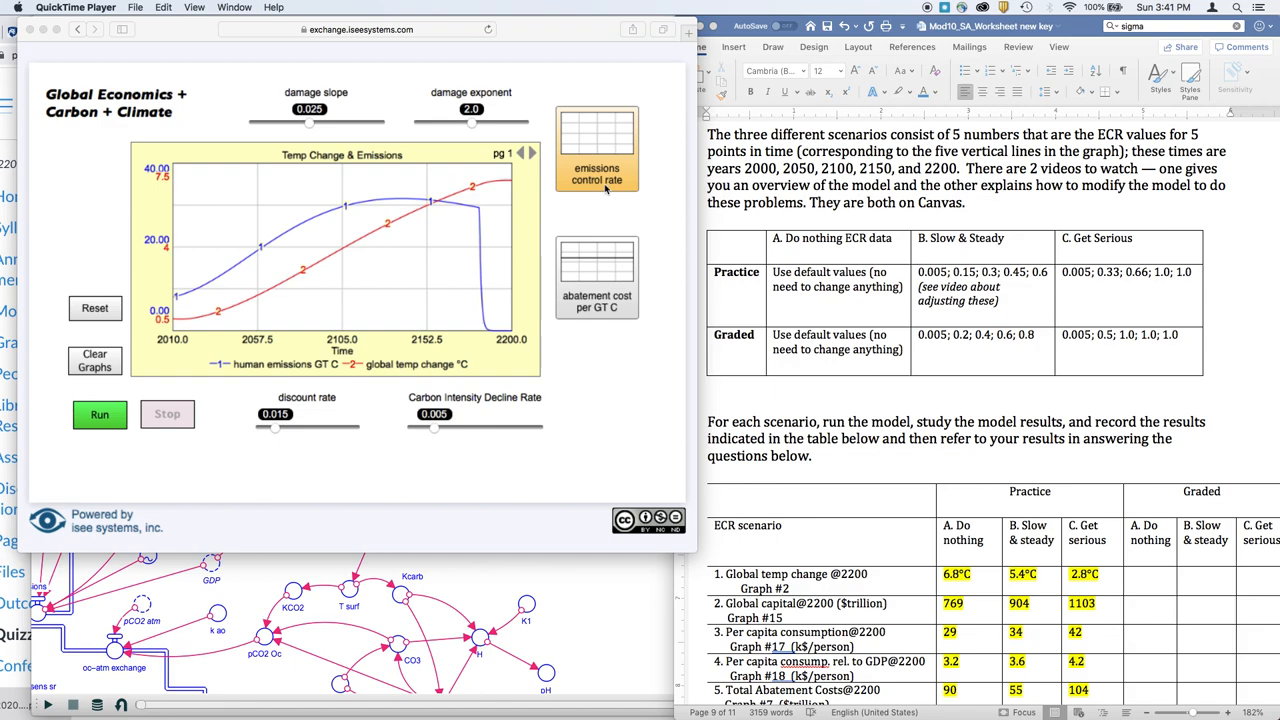
pyautogui.moveTo(126, 276)
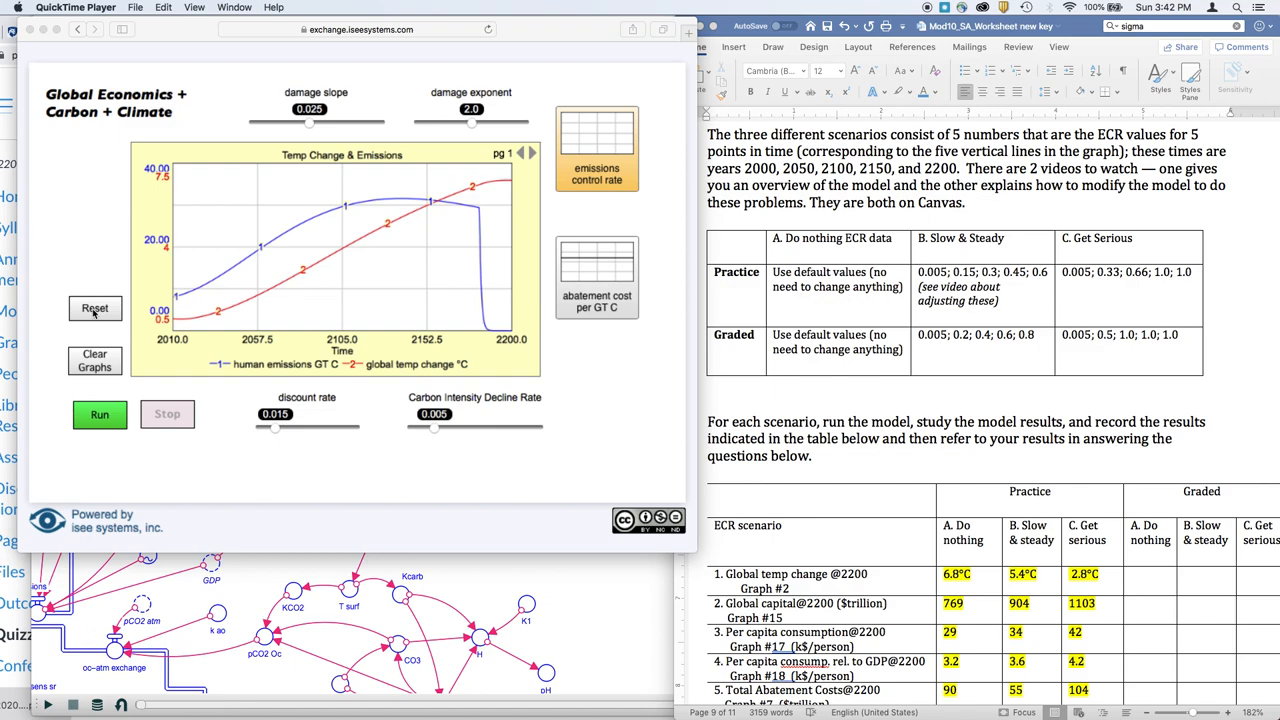
# - Reset the model to clear the previous run's temperature and emissions curves
pyautogui.click(95, 308)
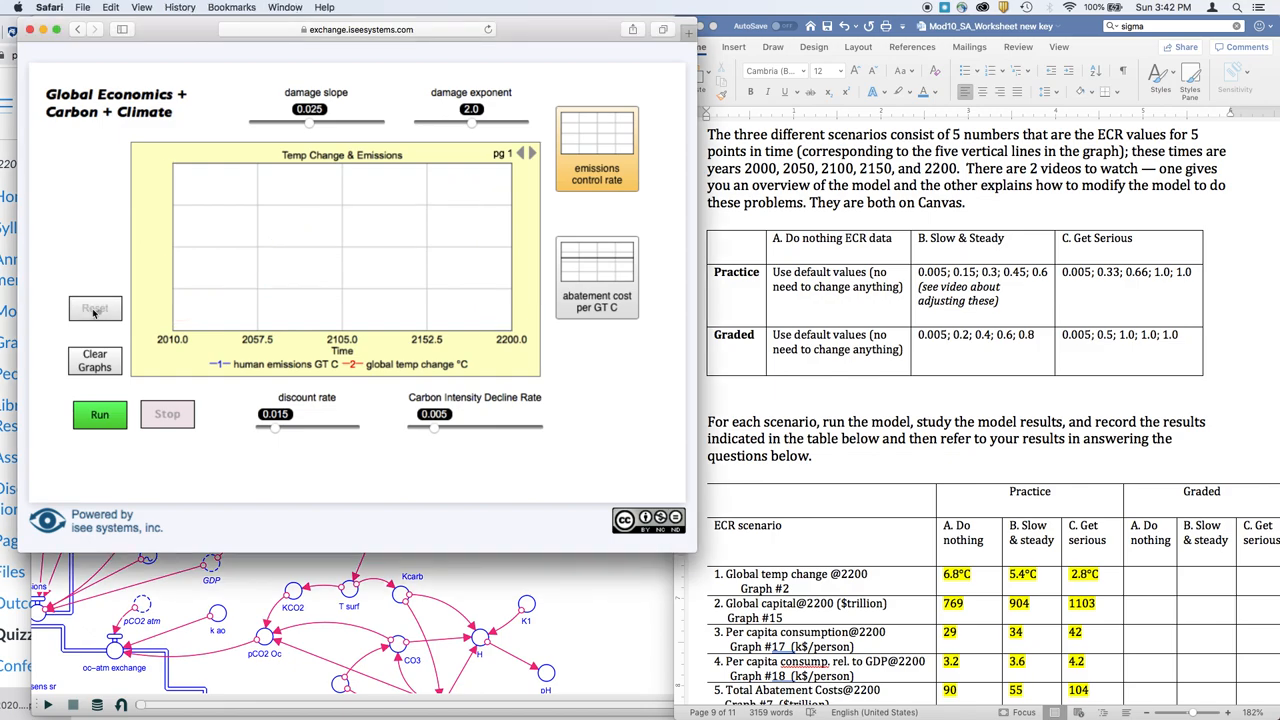
pyautogui.moveTo(110, 245)
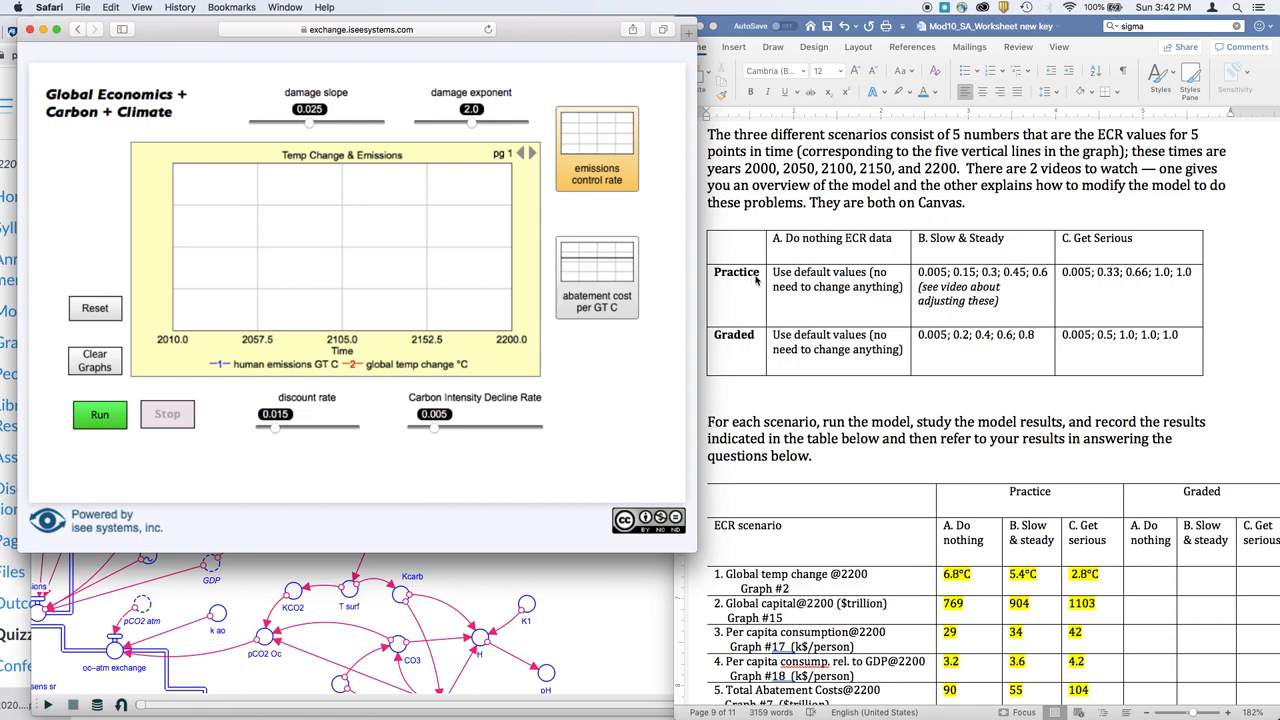
pyautogui.moveTo(884, 286)
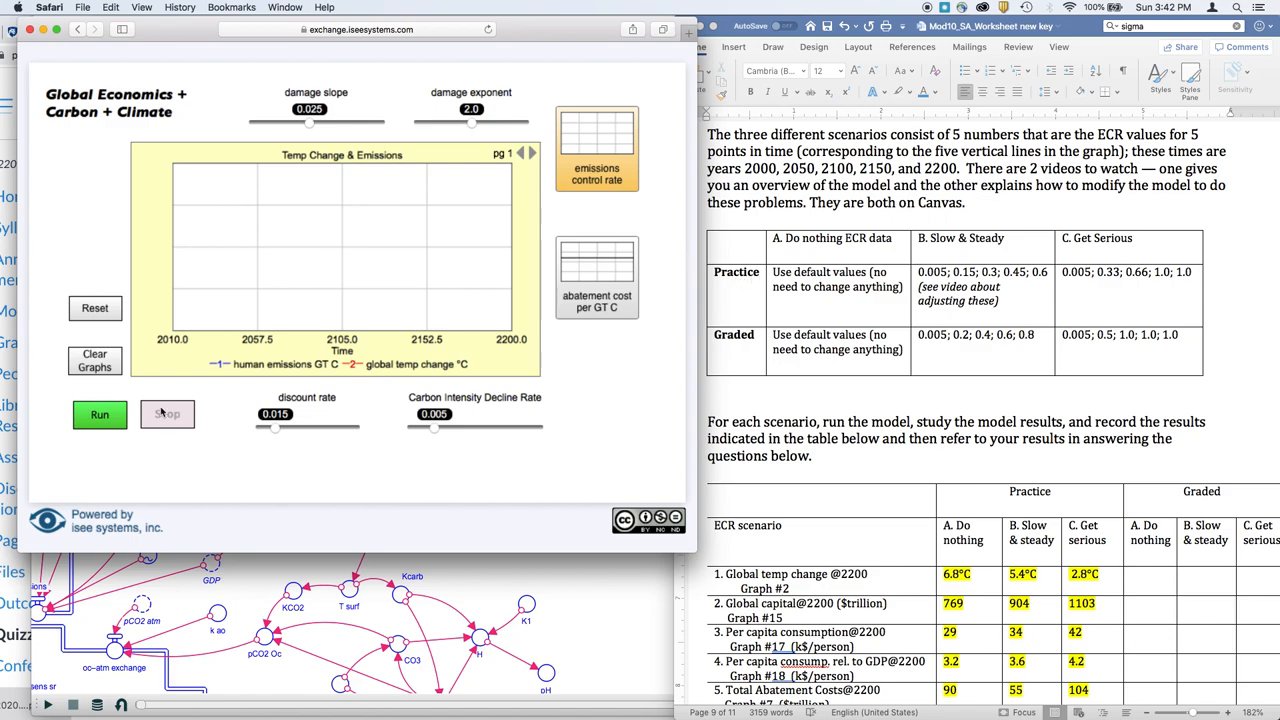
# - Run the model with the default do-nothing emissions control rates
pyautogui.click(99, 414)
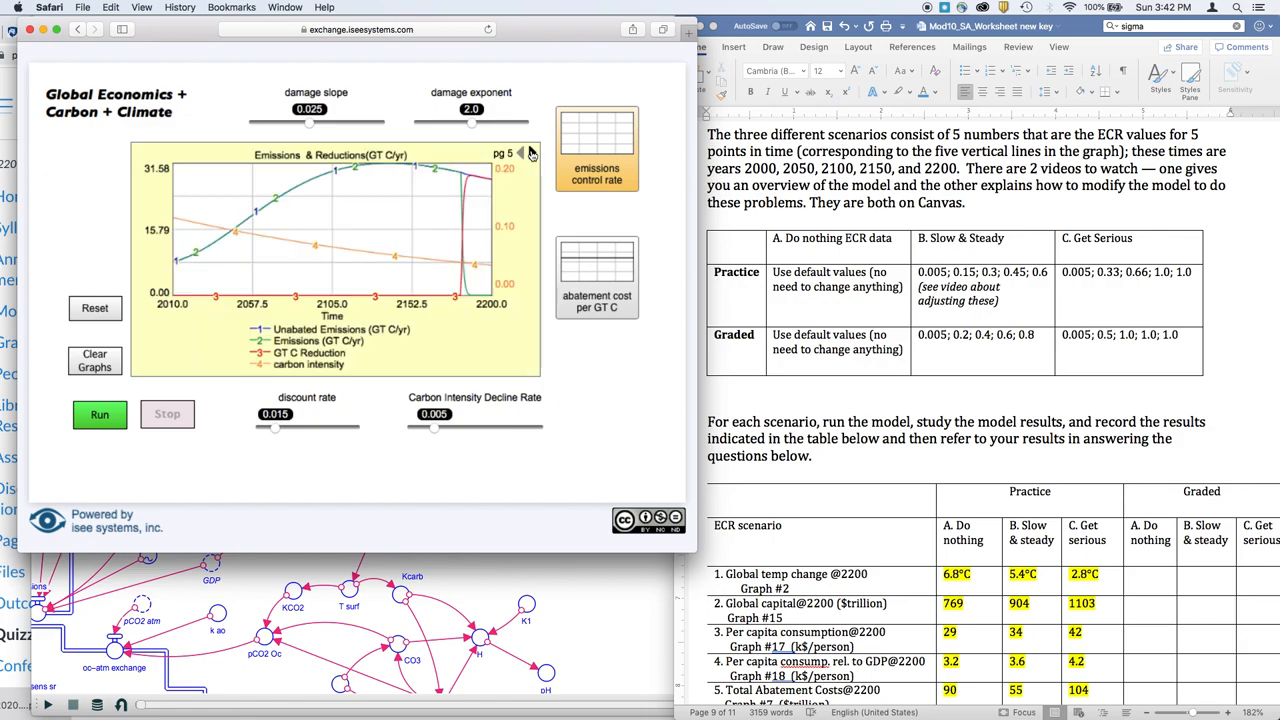
# - Page through Total Abatement Costs, Fossil Fuels Remaining, Emissions & Reductions and Social Utility back to Global Temp Change
pyautogui.click(520, 153)
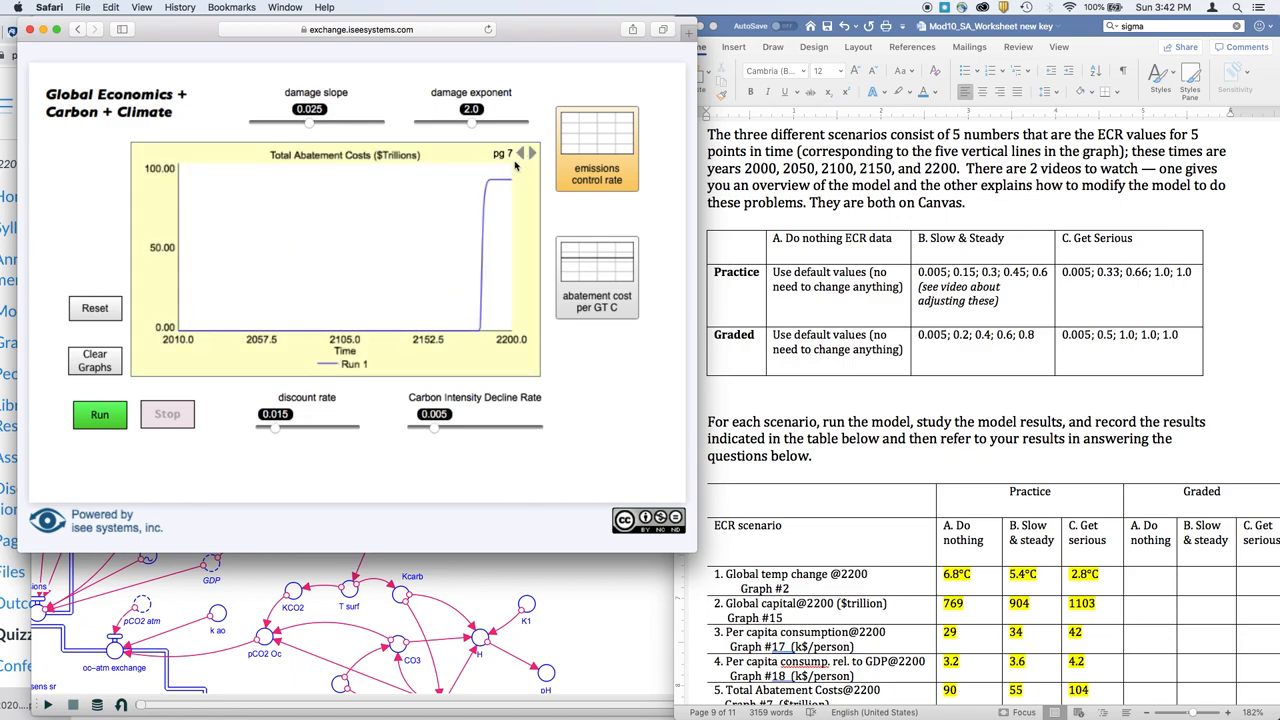
pyautogui.click(521, 153)
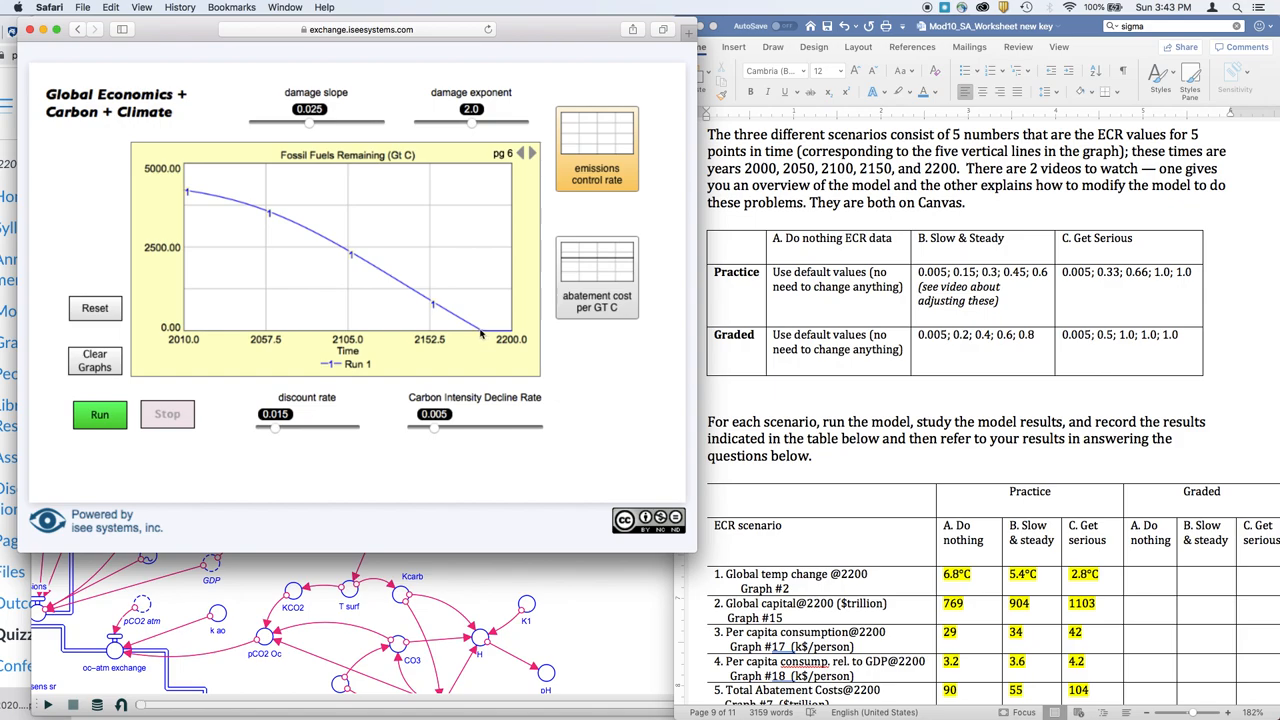
pyautogui.click(521, 153)
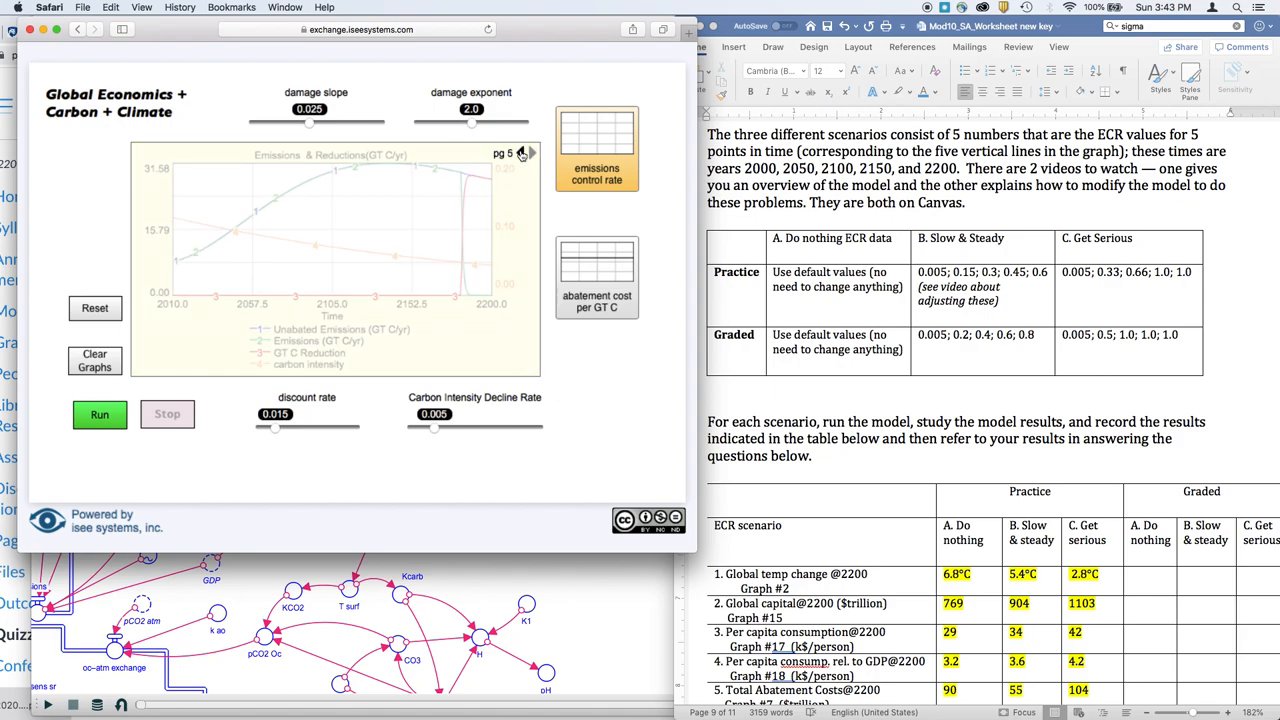
pyautogui.click(521, 153)
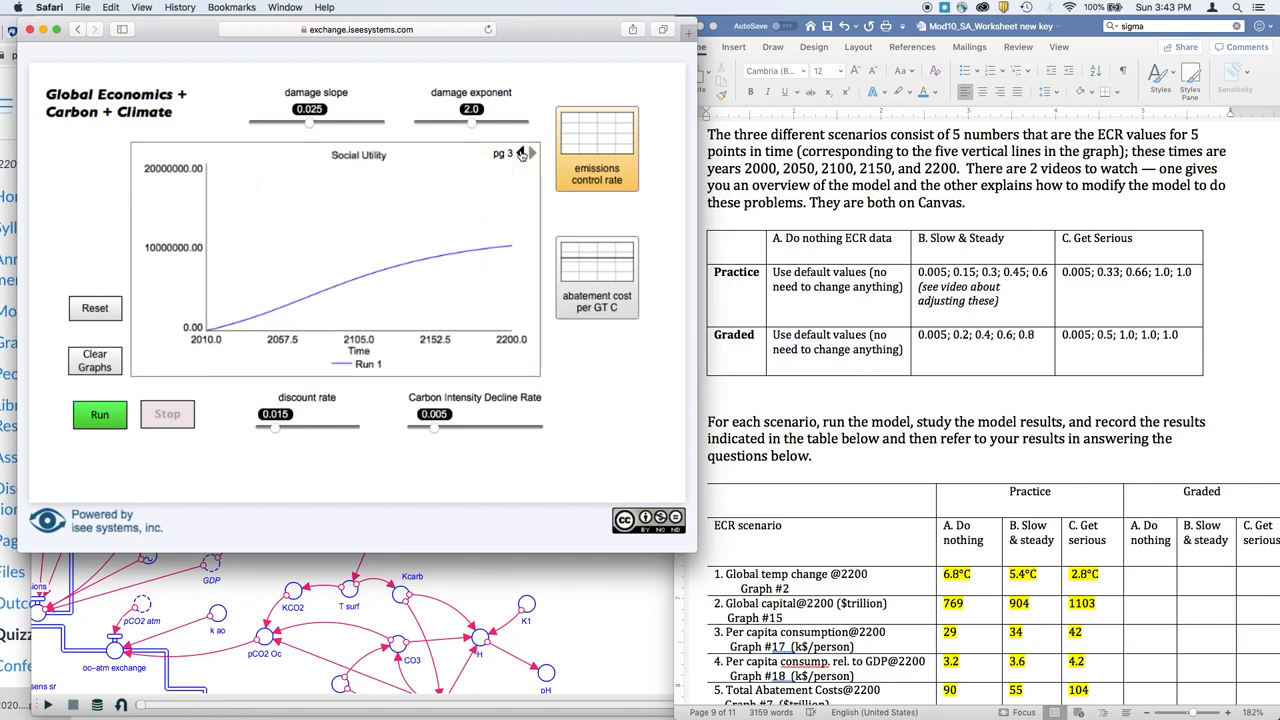
pyautogui.click(520, 153)
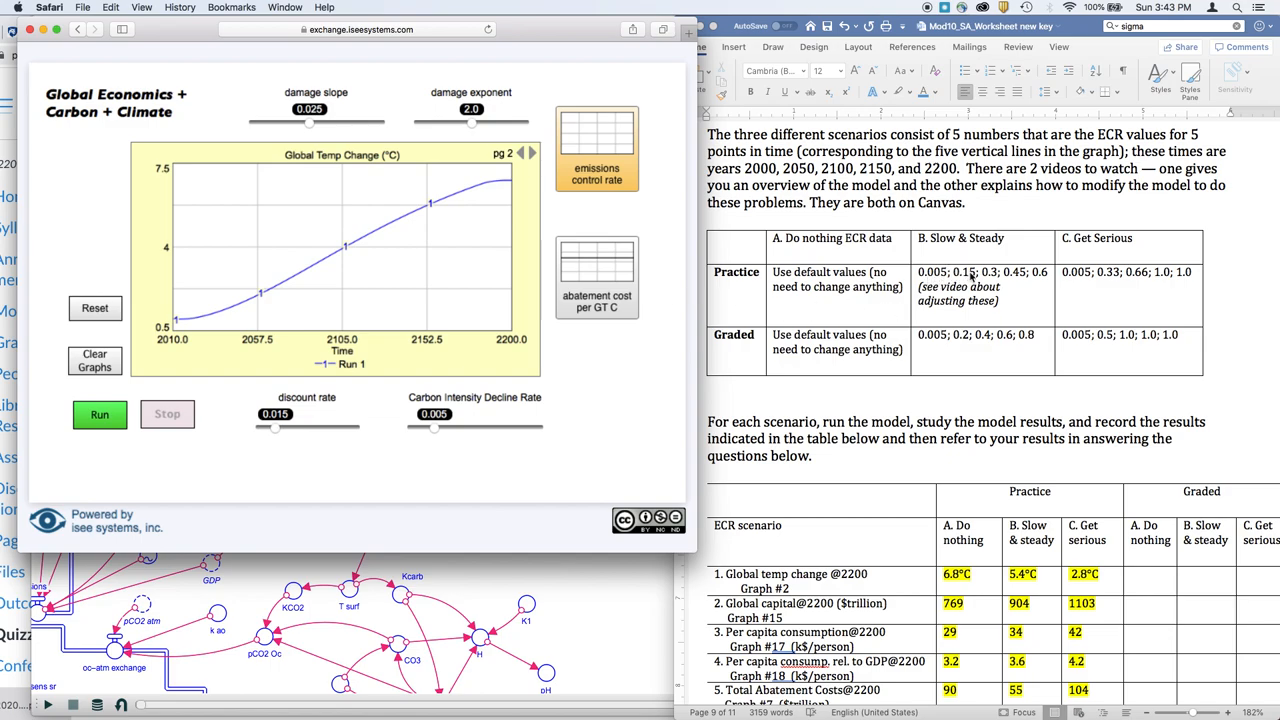
pyautogui.moveTo(613, 145)
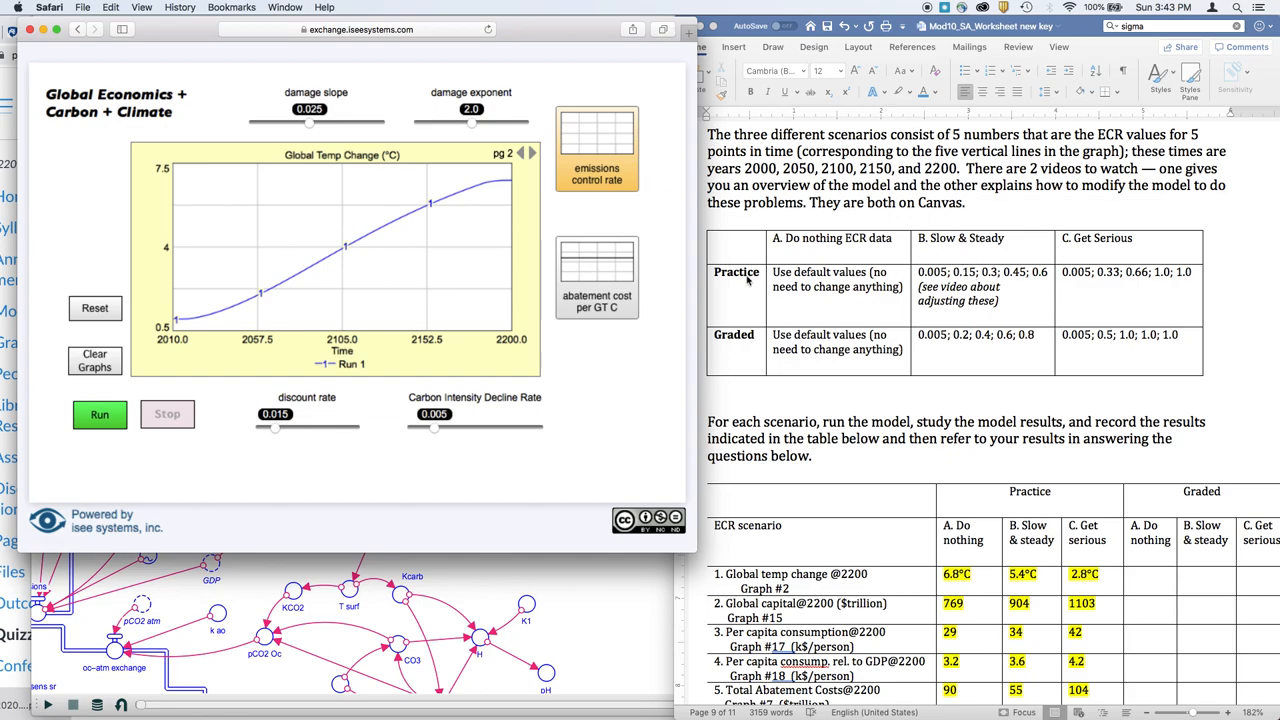
pyautogui.moveTo(600, 148)
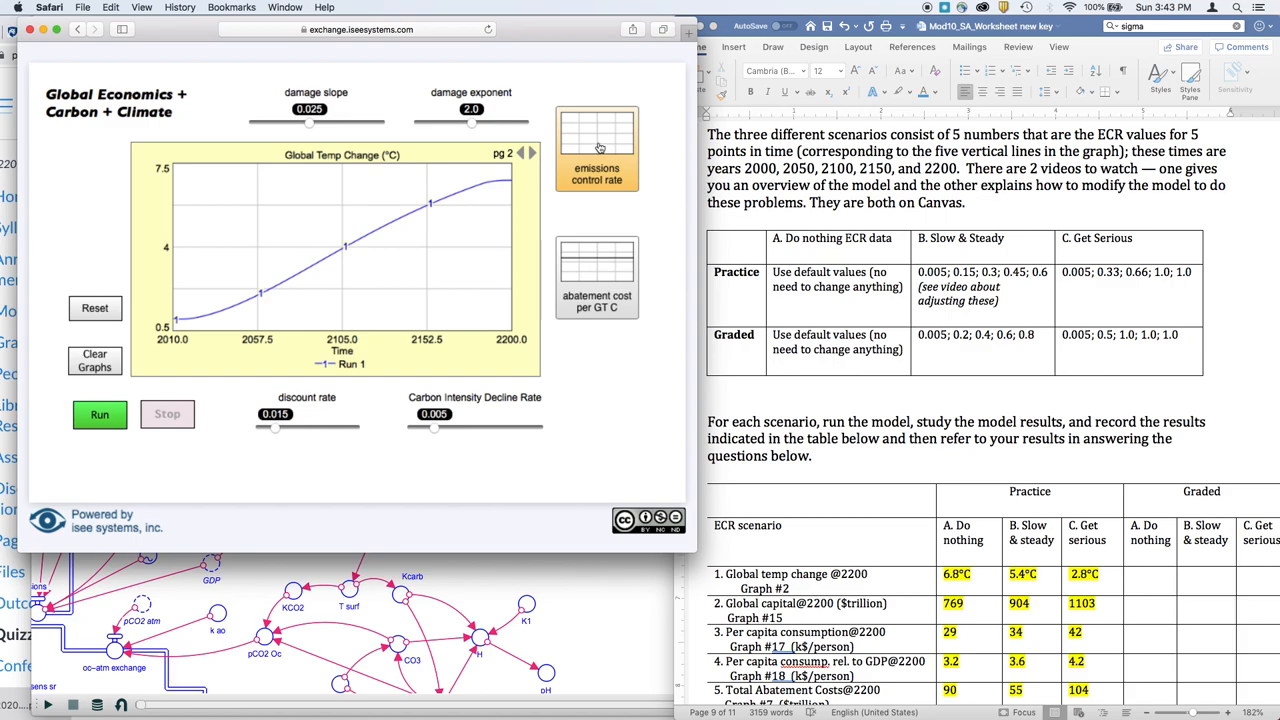
# - Enter Slow & Steady control rates 0.15, 0.3 and 0.6 in the emissions control rate table
pyautogui.click(596, 148)
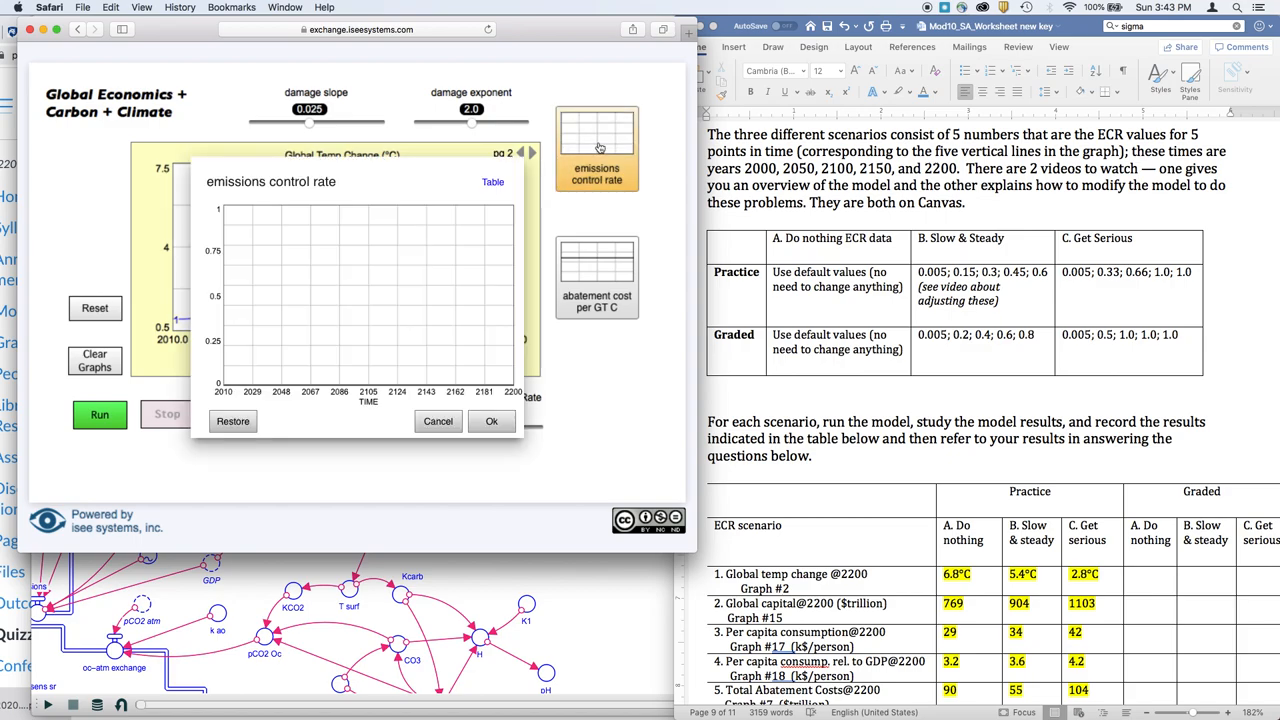
pyautogui.moveTo(491, 187)
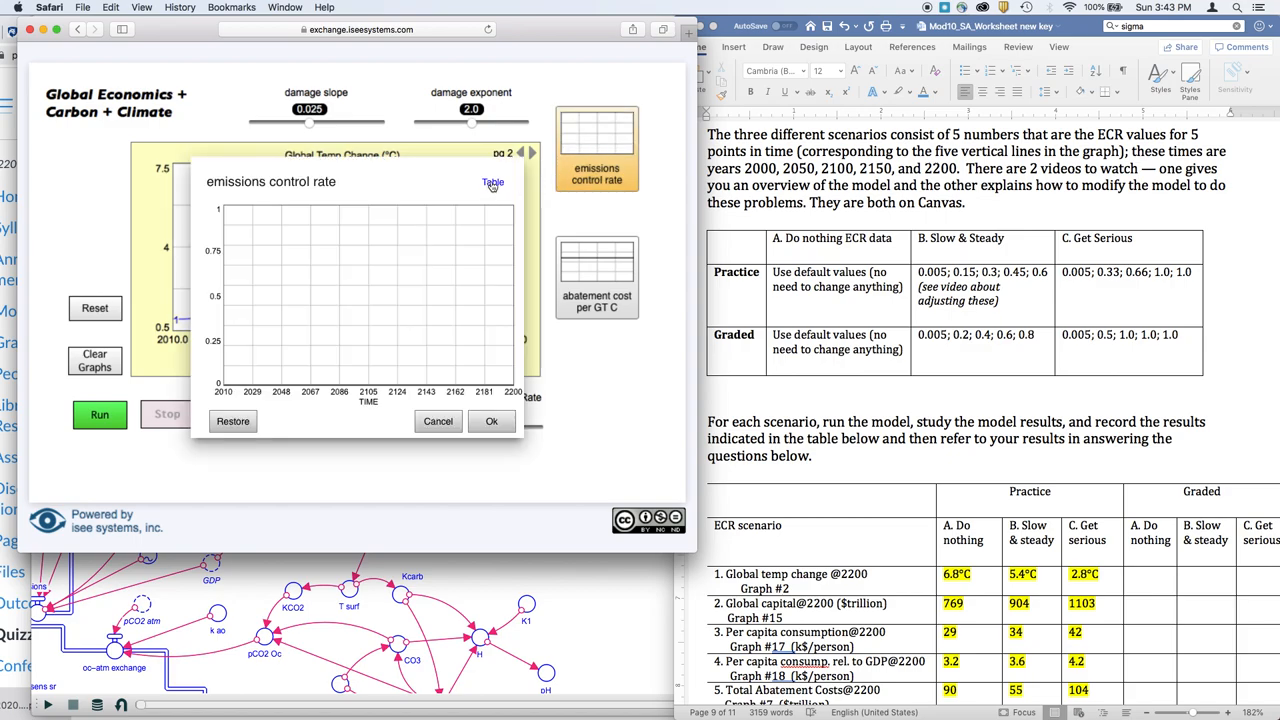
pyautogui.click(492, 182)
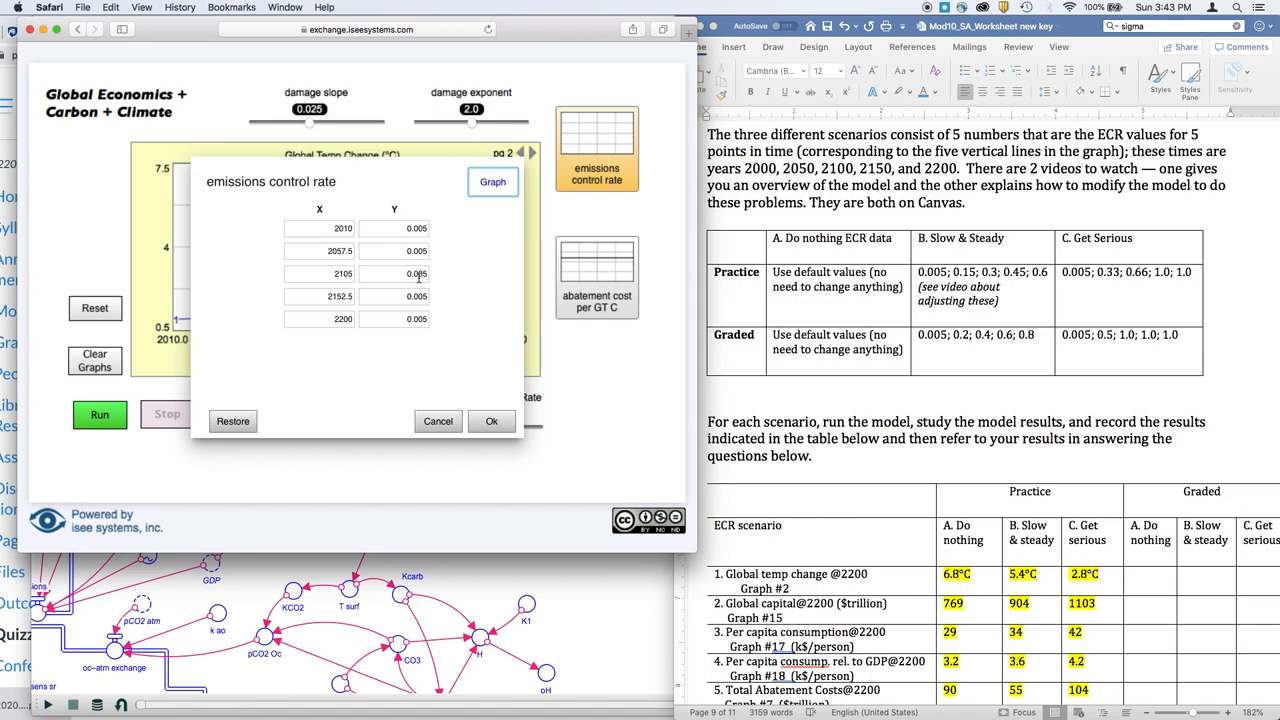
pyautogui.moveTo(787, 303)
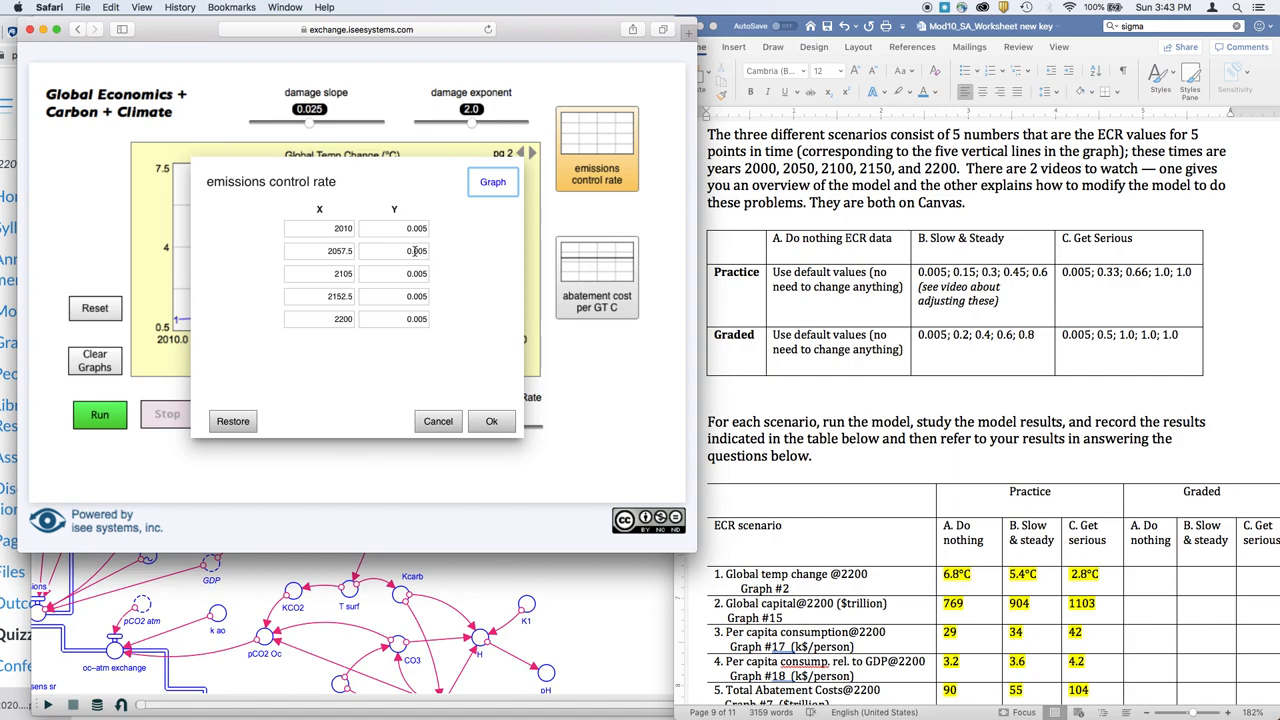
pyautogui.click(393, 250)
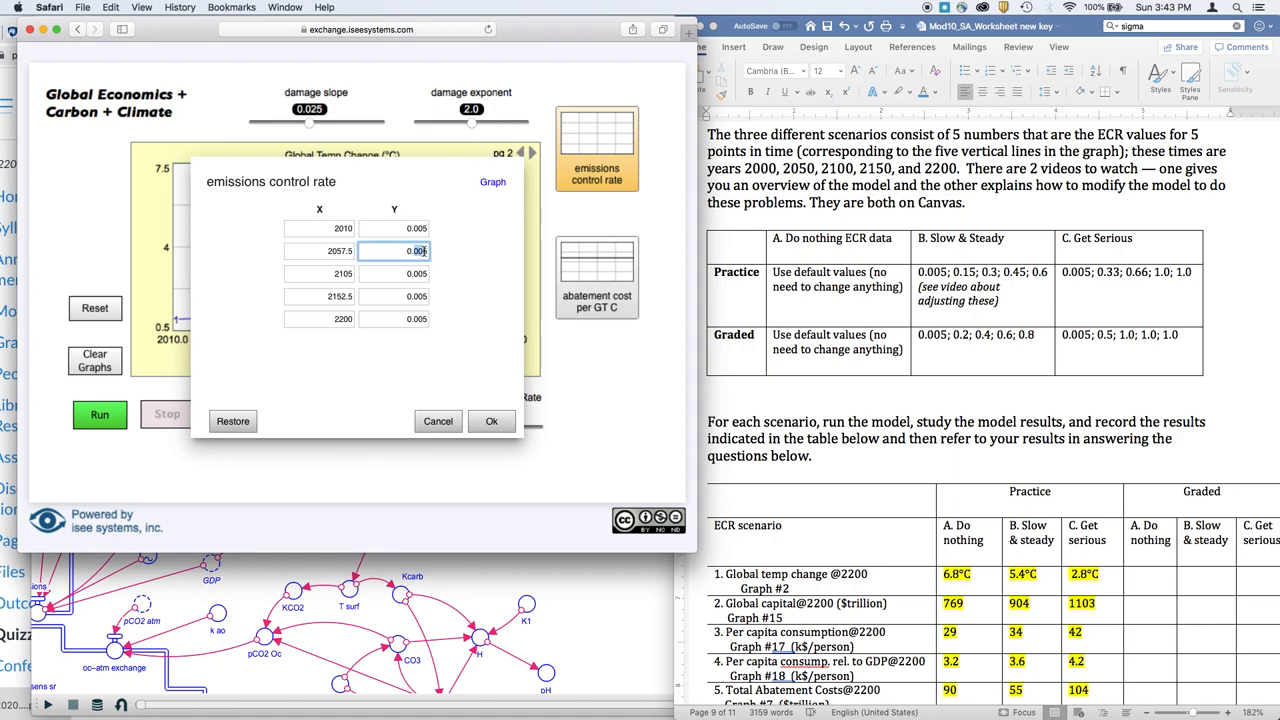
pyautogui.write('0.15')
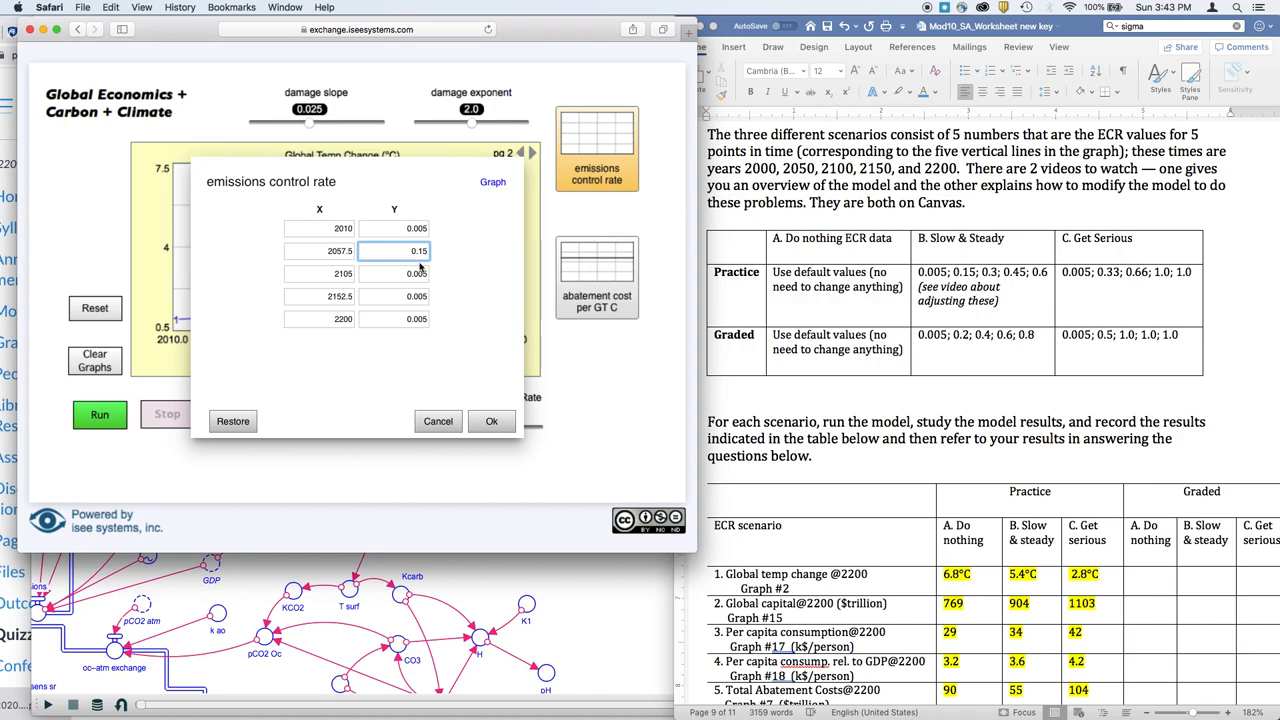
pyautogui.click(393, 273)
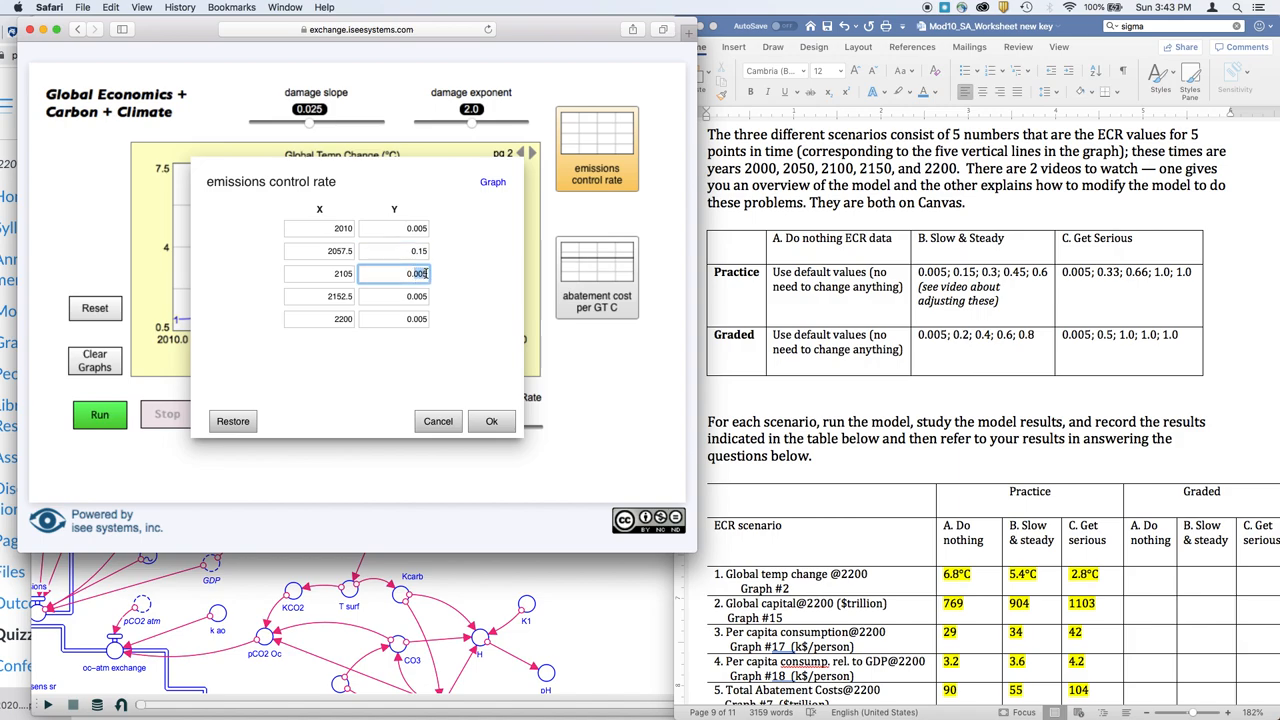
pyautogui.write('0.3')
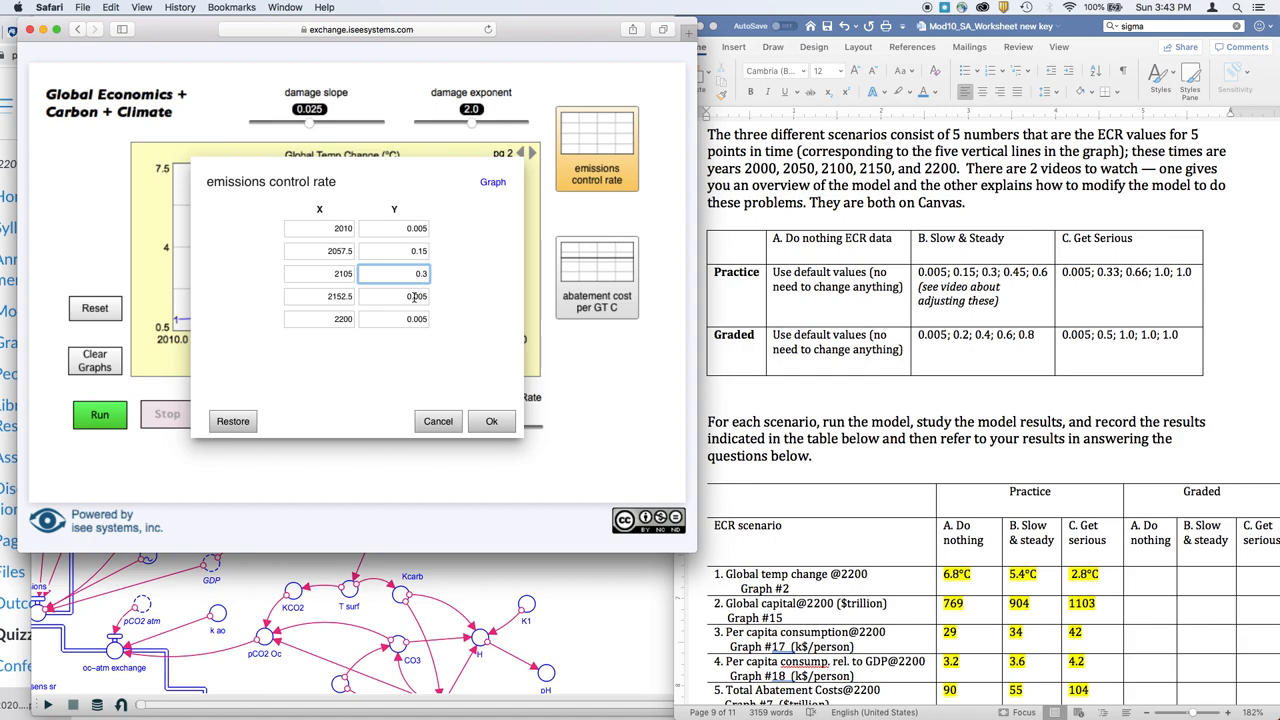
pyautogui.click(393, 296)
pyautogui.write('0.45')
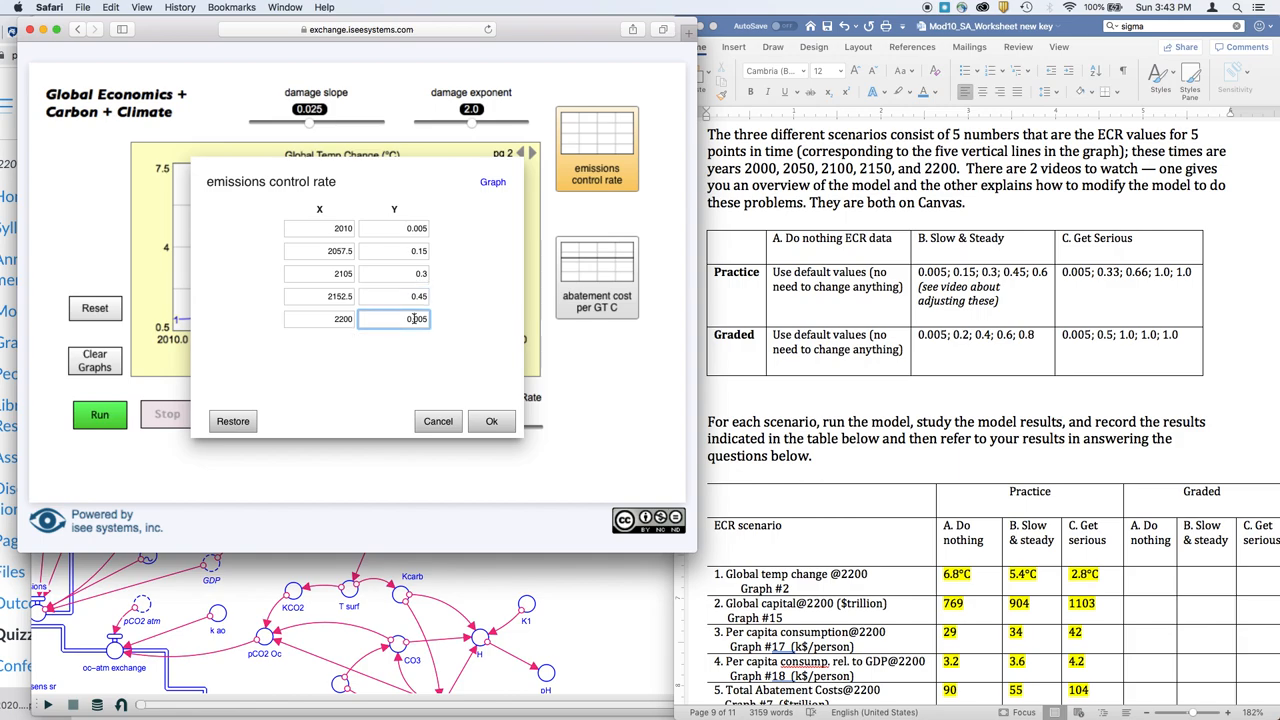
pyautogui.write('0.6')
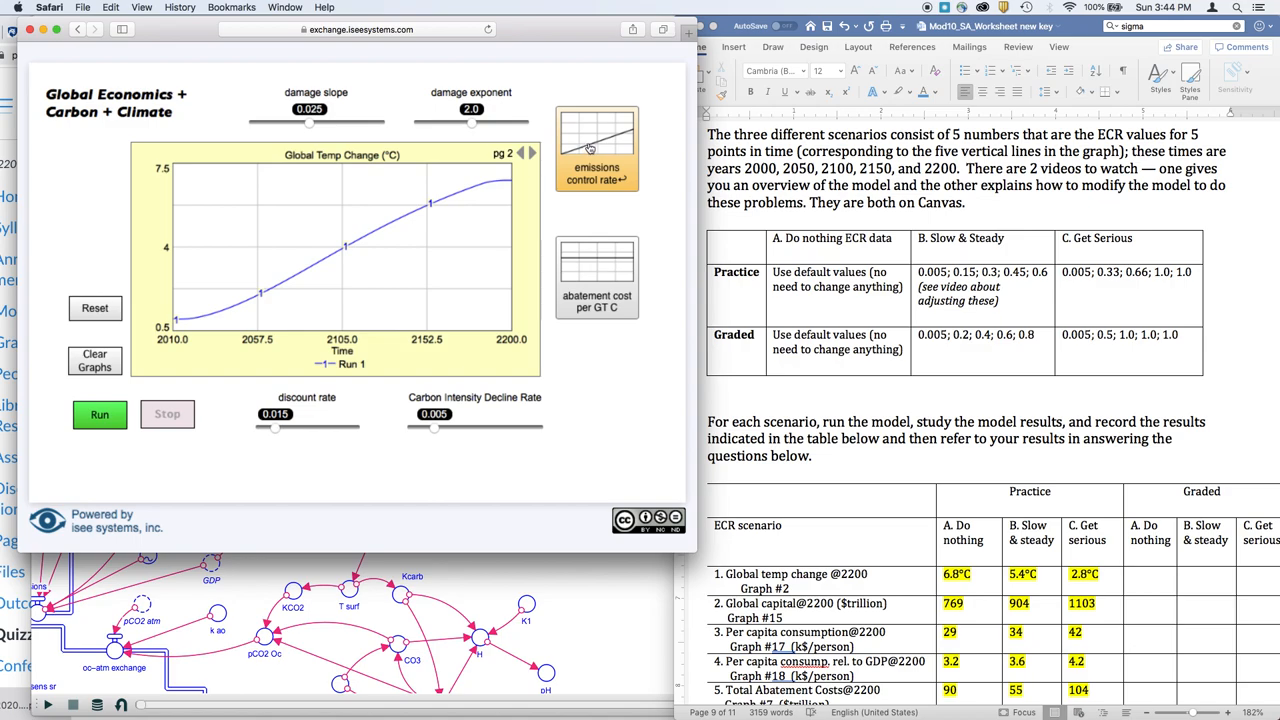
pyautogui.moveTo(615, 142)
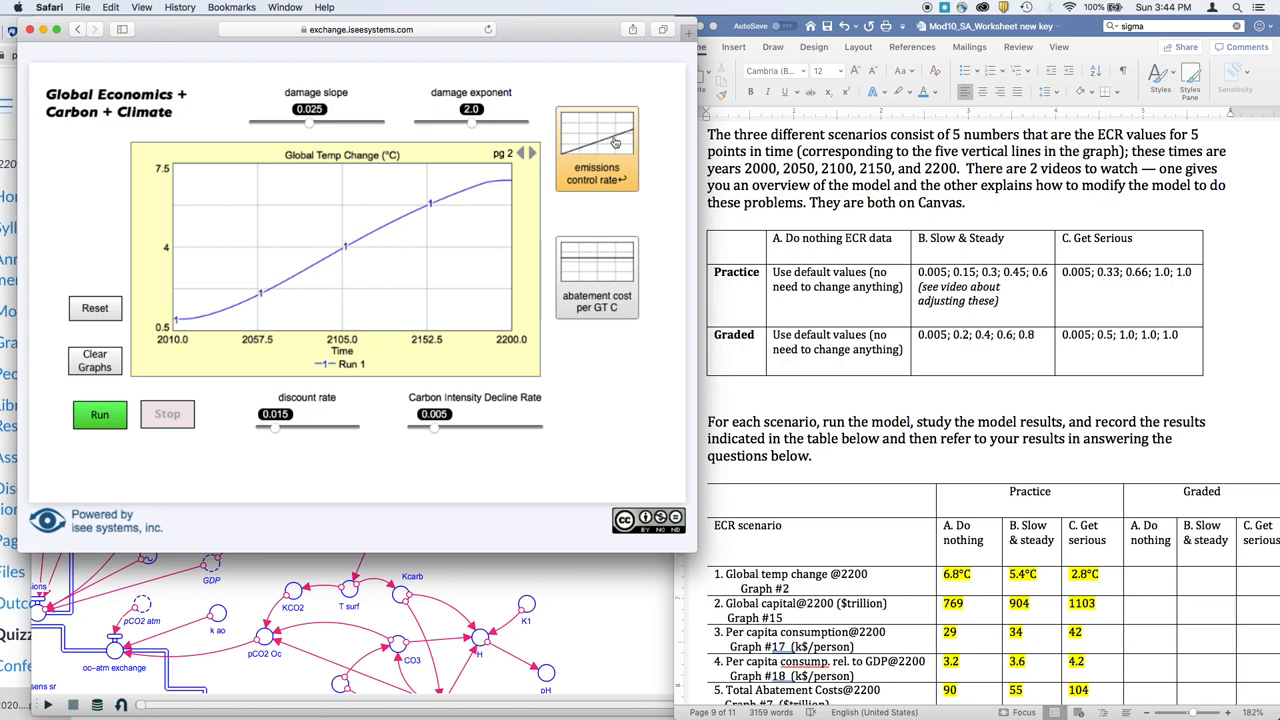
pyautogui.moveTo(165, 345)
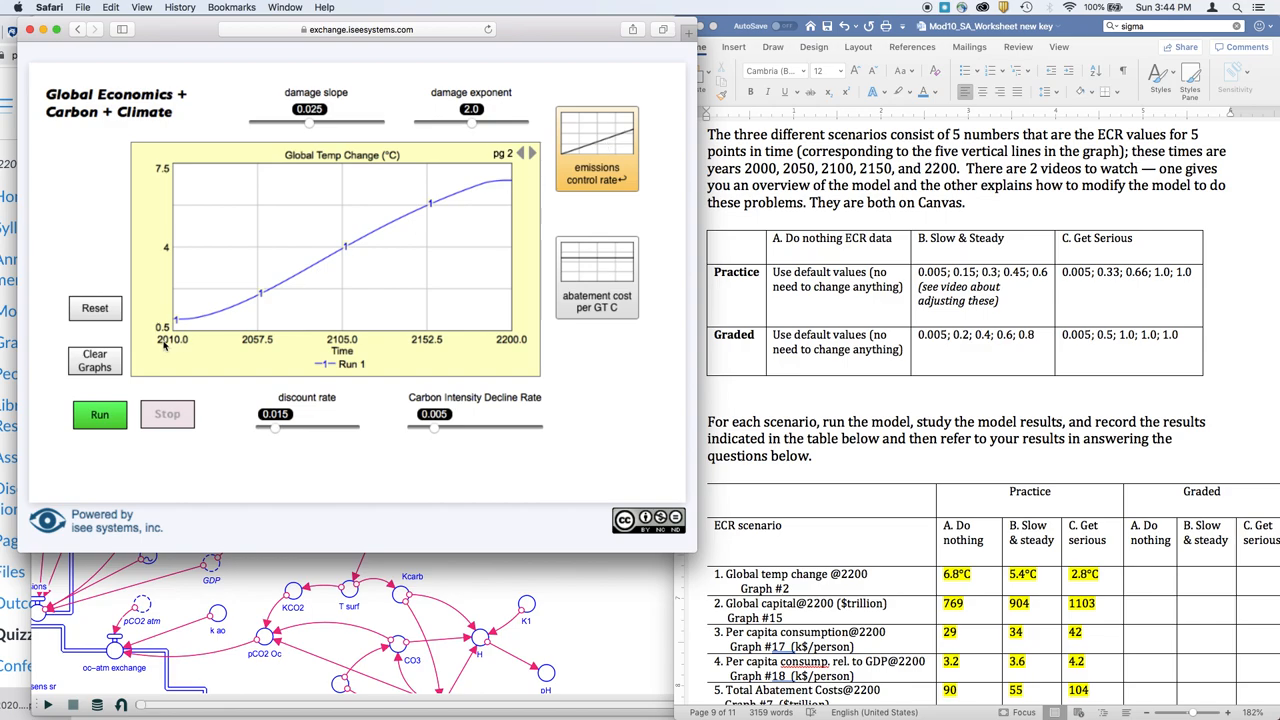
# - Run the Slow & Steady scenario, giving about 5.46 °C by 2200 versus 6.78 °C for run 1
pyautogui.click(99, 414)
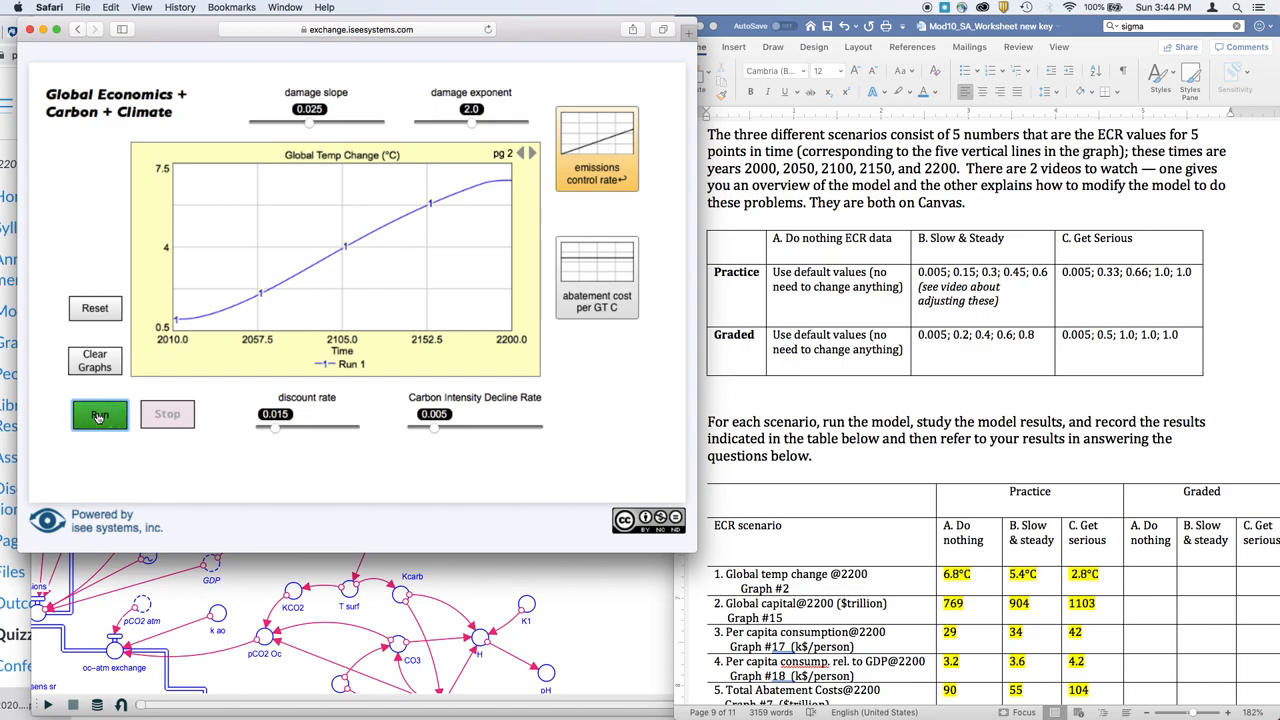
pyautogui.click(99, 414)
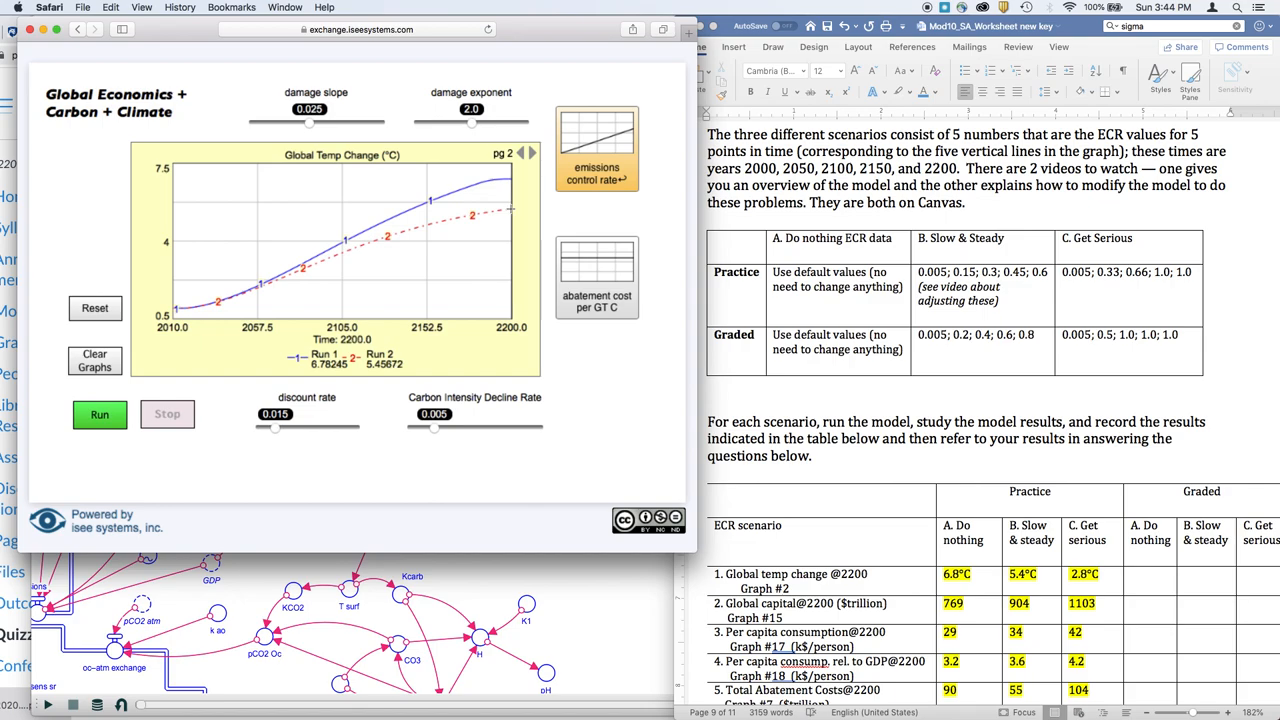
pyautogui.click(99, 414)
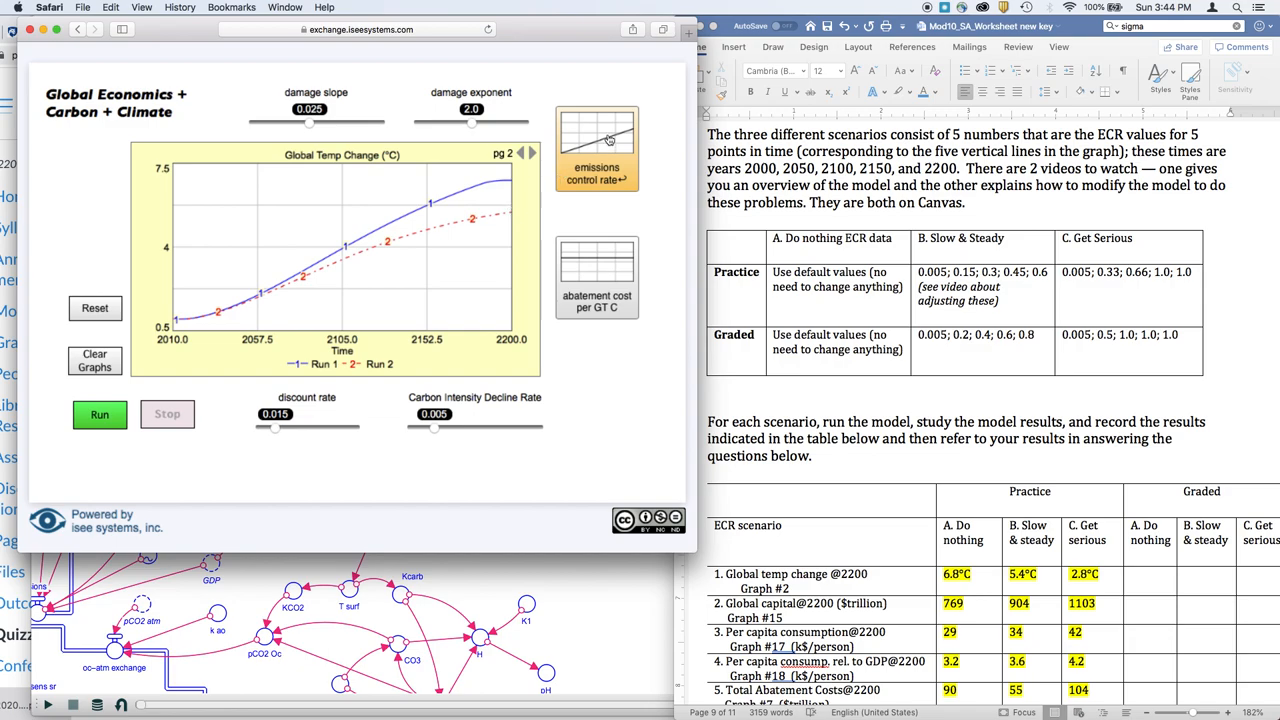
pyautogui.moveTo(607, 139)
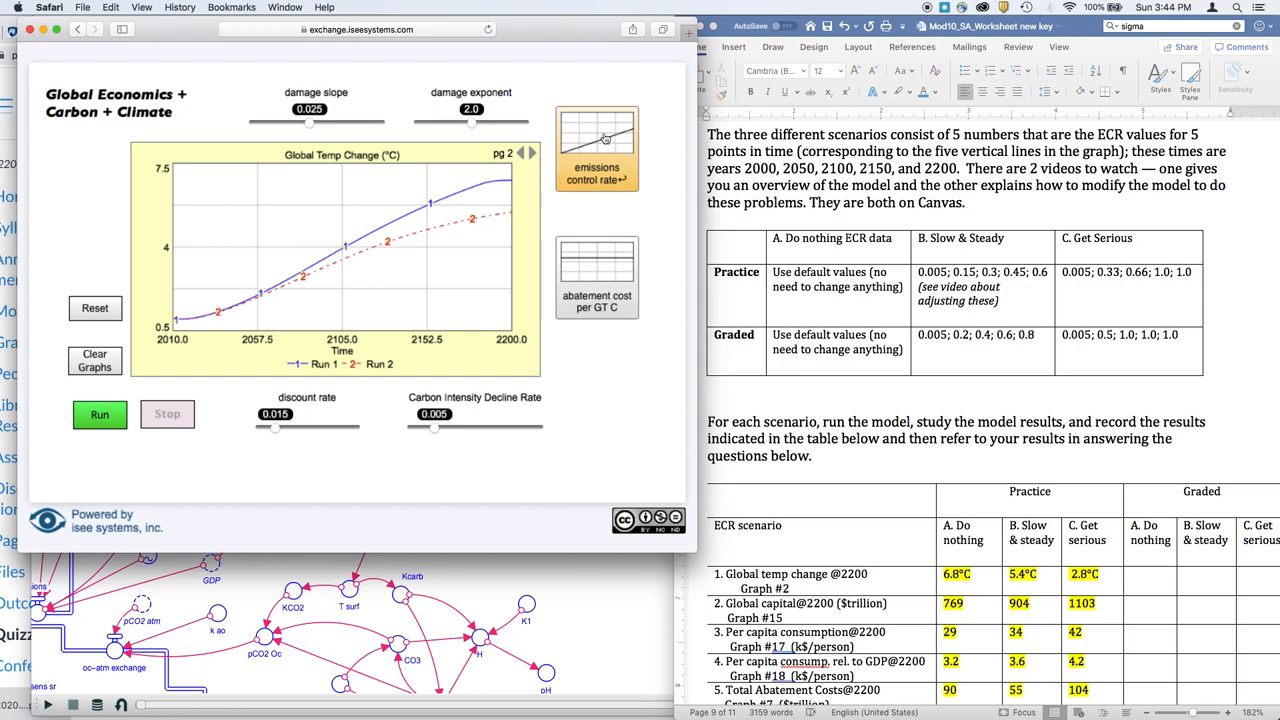
pyautogui.click(596, 150)
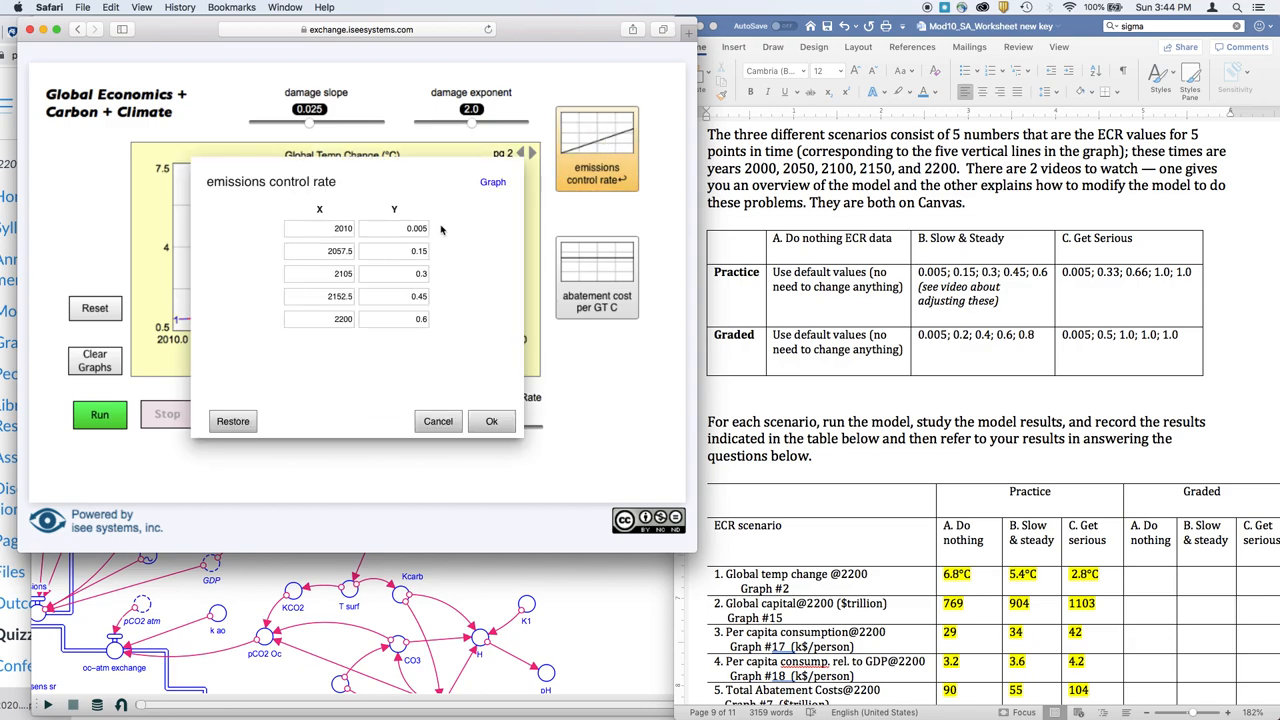
# - Replace the control rates with Get Serious values 0.33, 0.66 and 1 and apply them
pyautogui.click(393, 251)
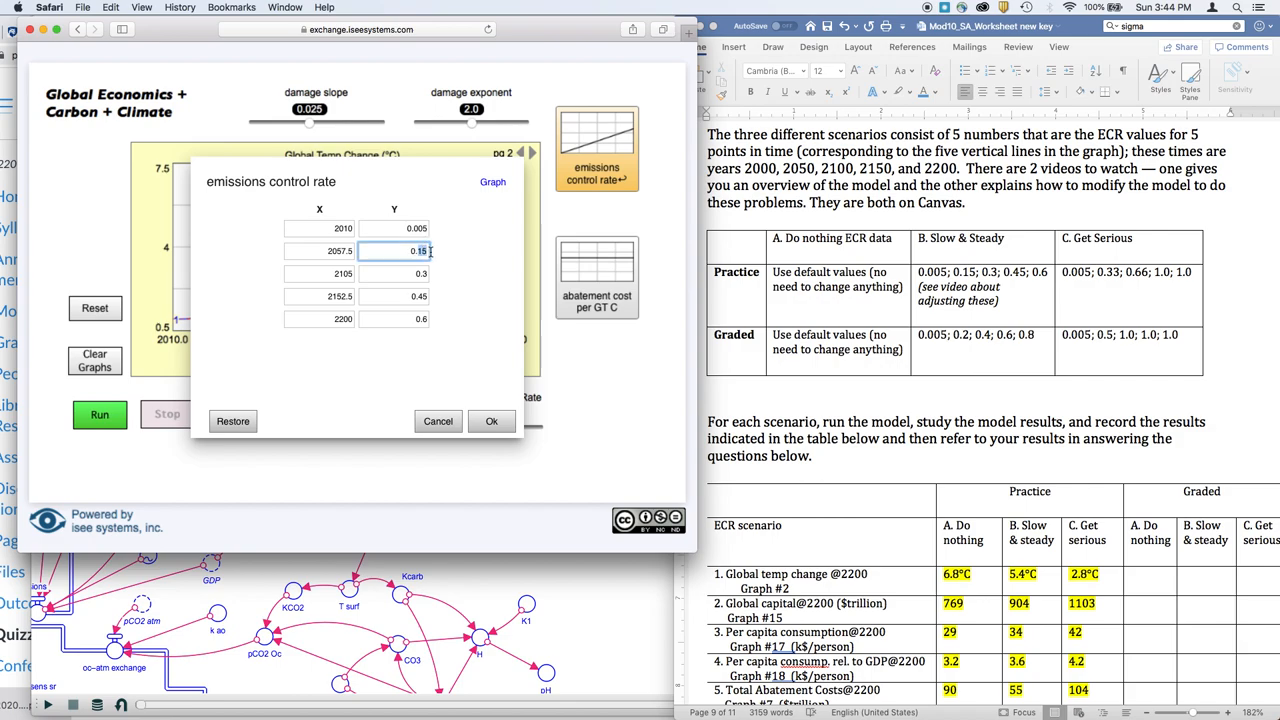
pyautogui.write('0.33')
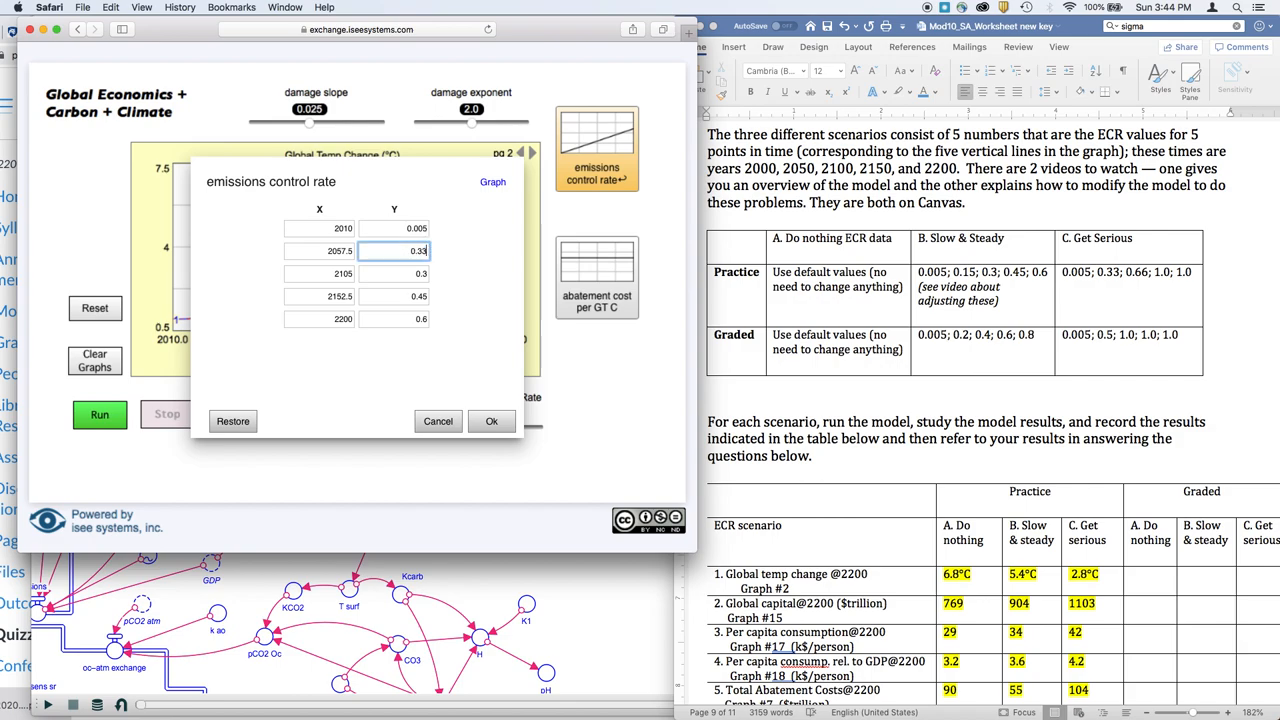
pyautogui.click(393, 273)
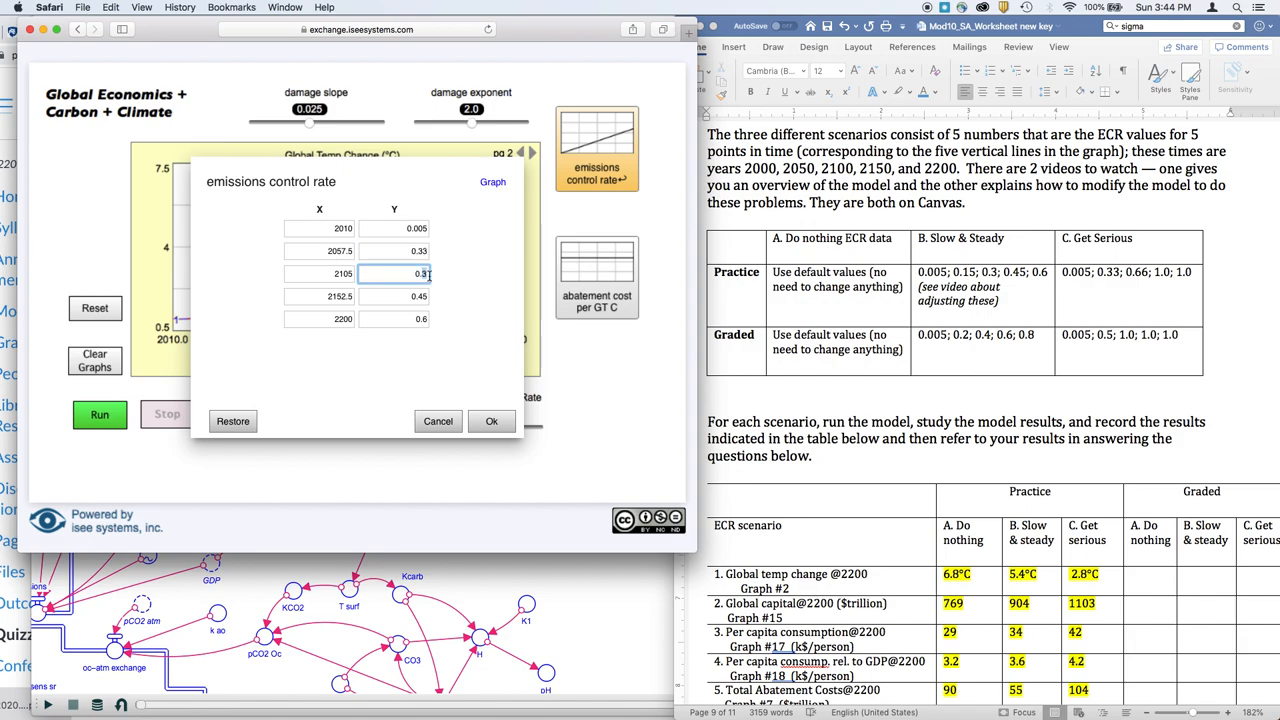
pyautogui.write('0.66')
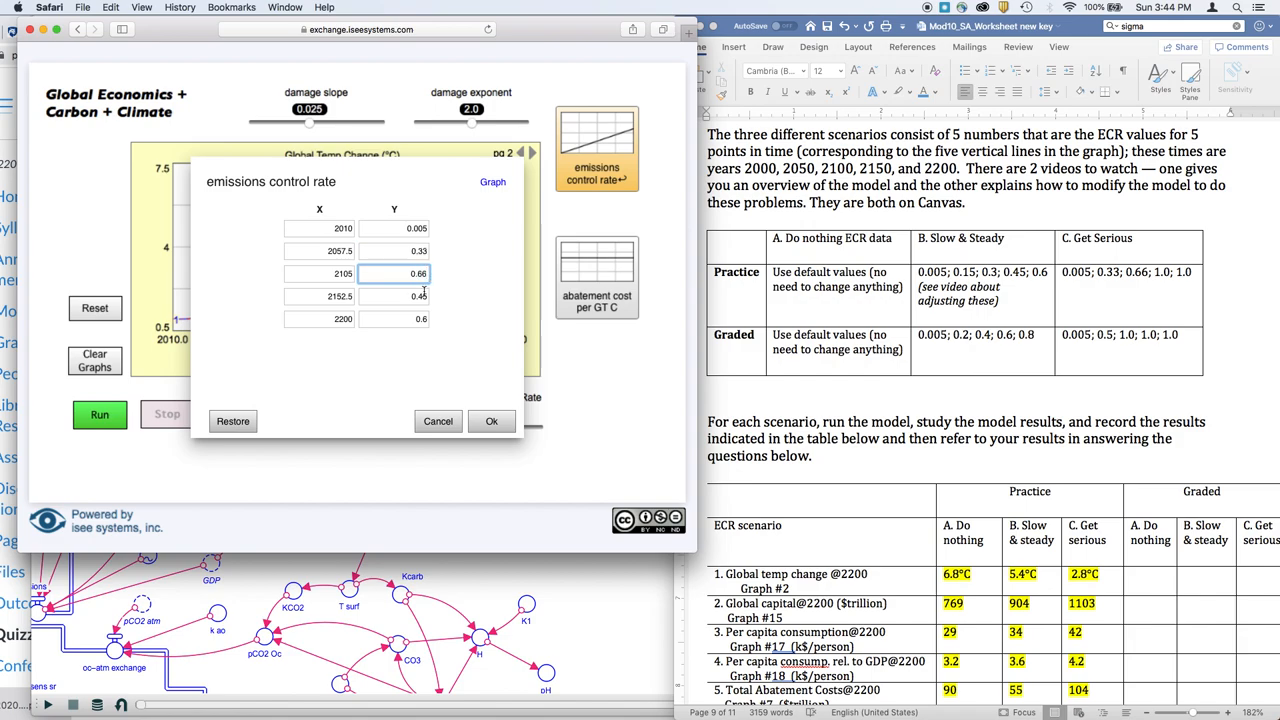
pyautogui.click(393, 296)
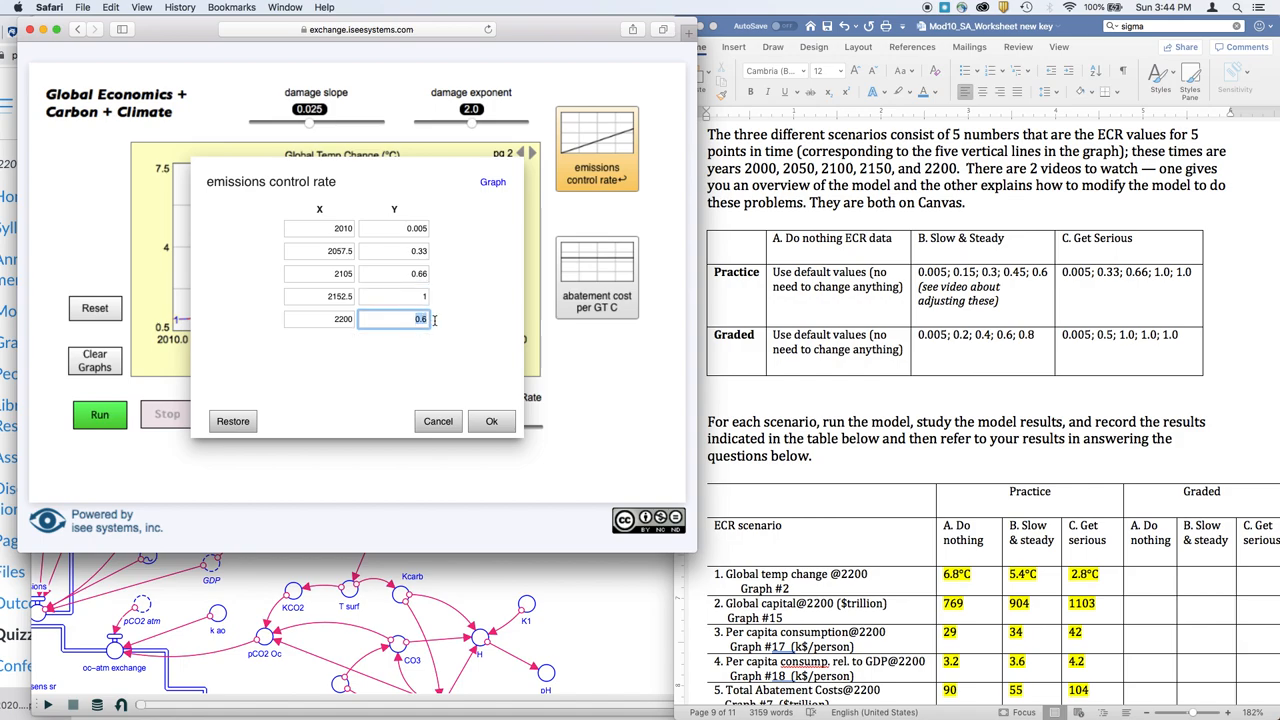
pyautogui.write('1')
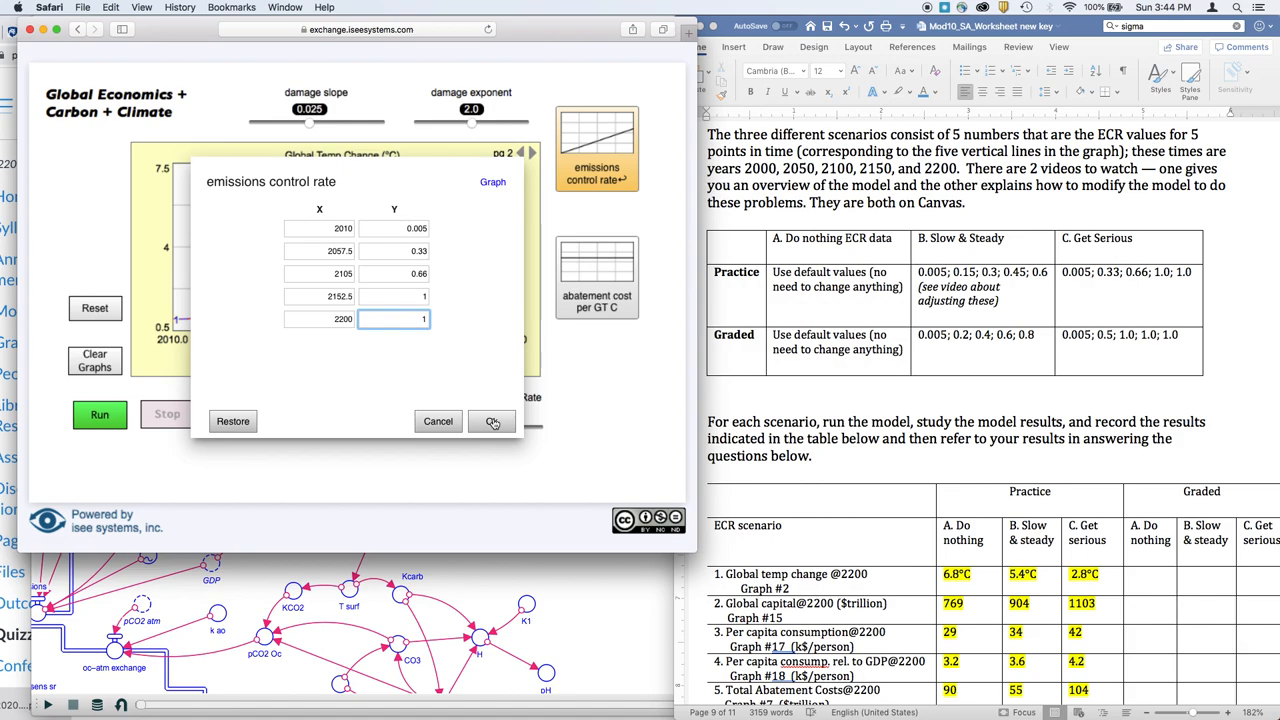
pyautogui.click(491, 421)
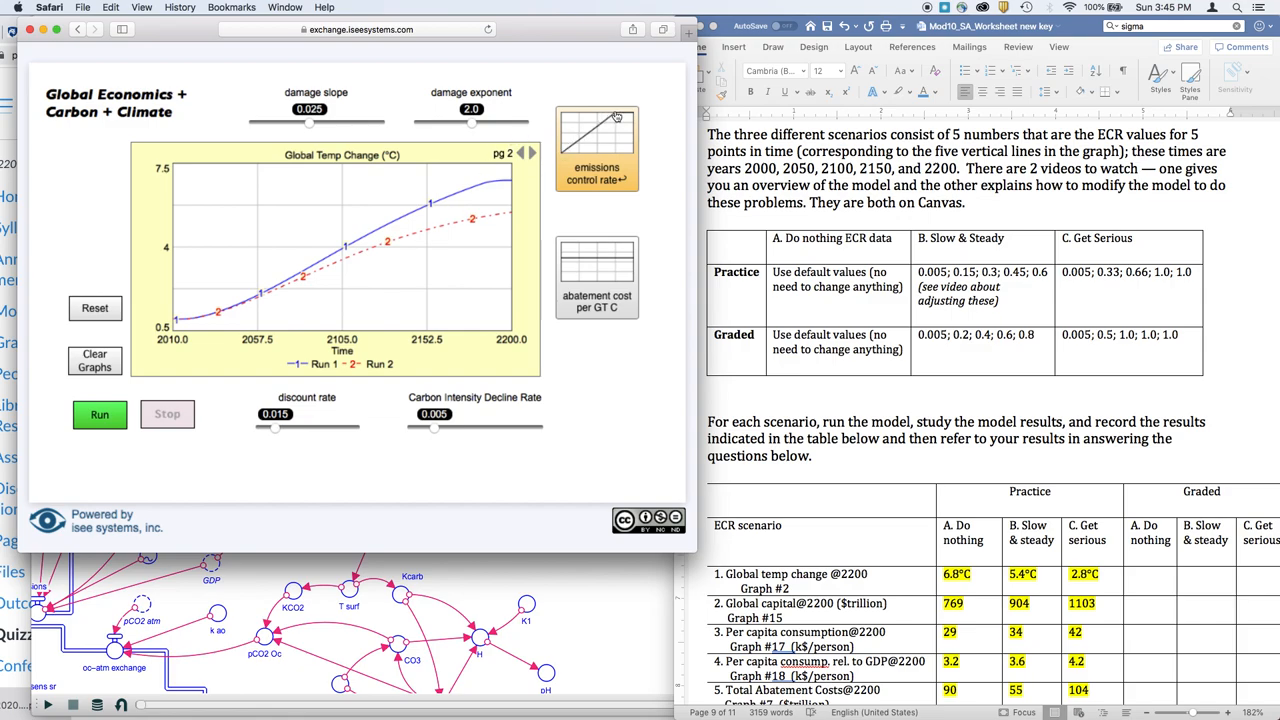
pyautogui.moveTo(344, 299)
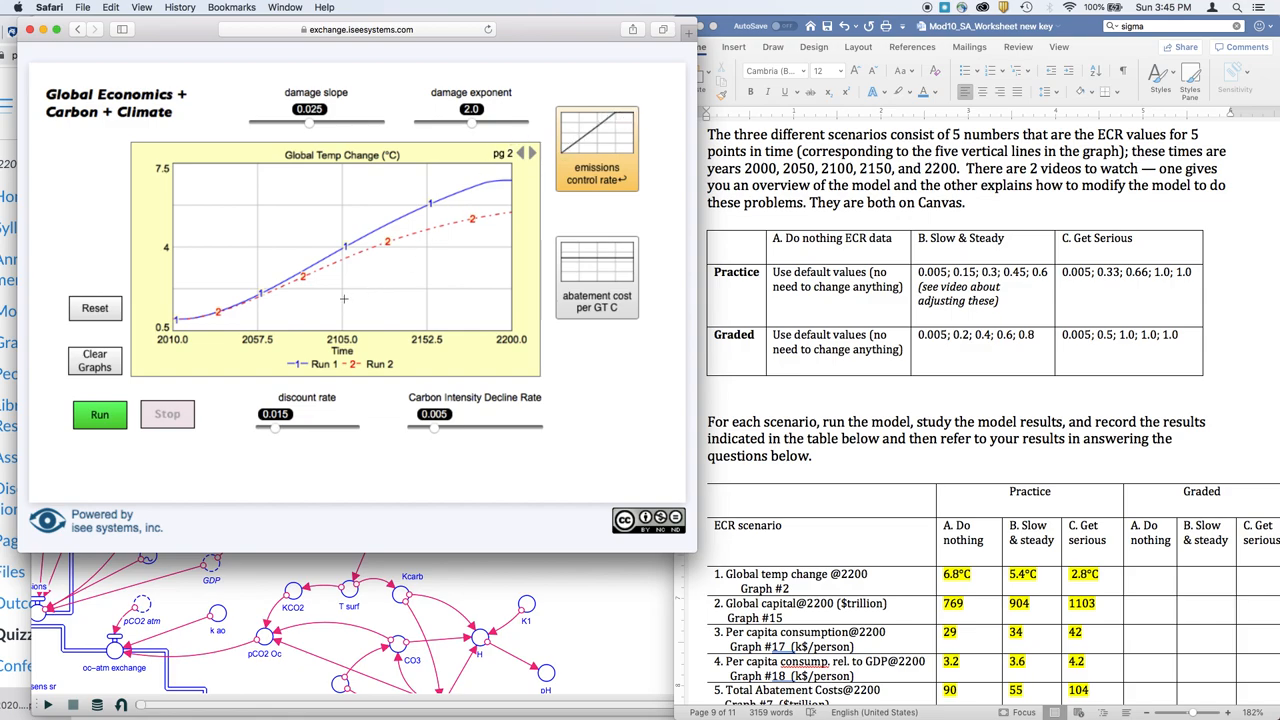
# - Run the Get Serious scenario as a third run and flip to another results graph
pyautogui.click(99, 414)
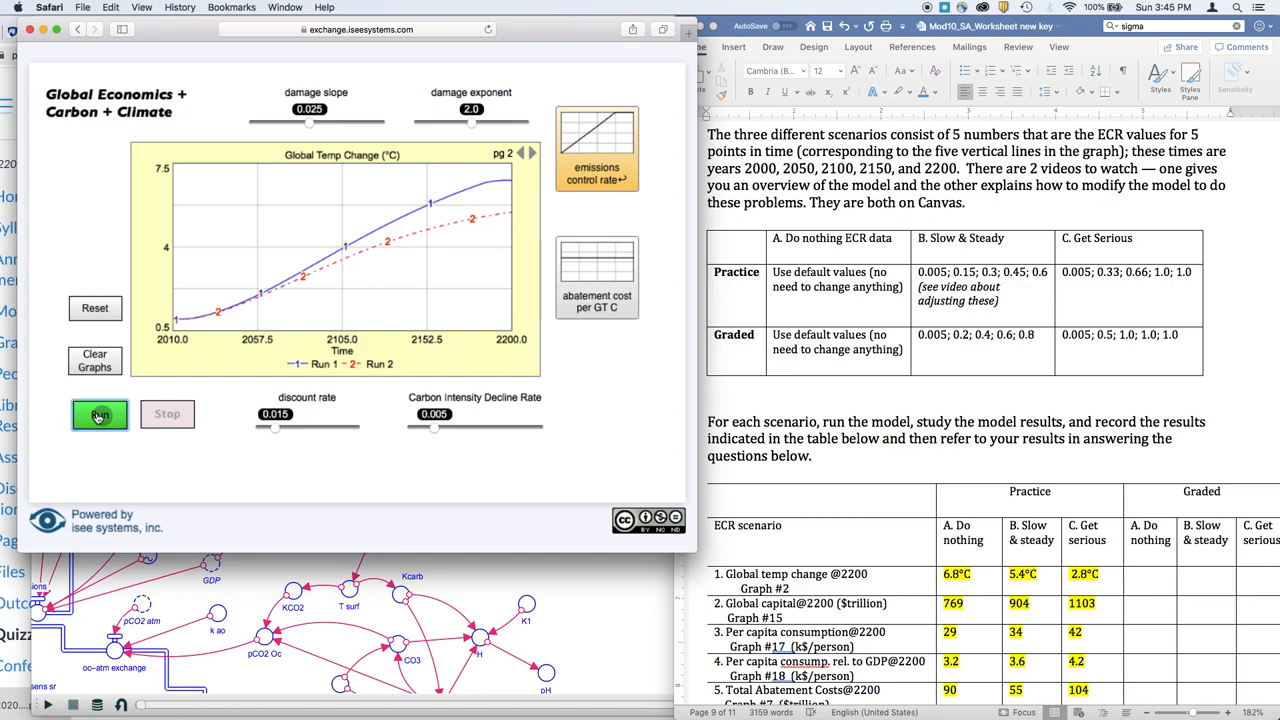
pyautogui.click(99, 415)
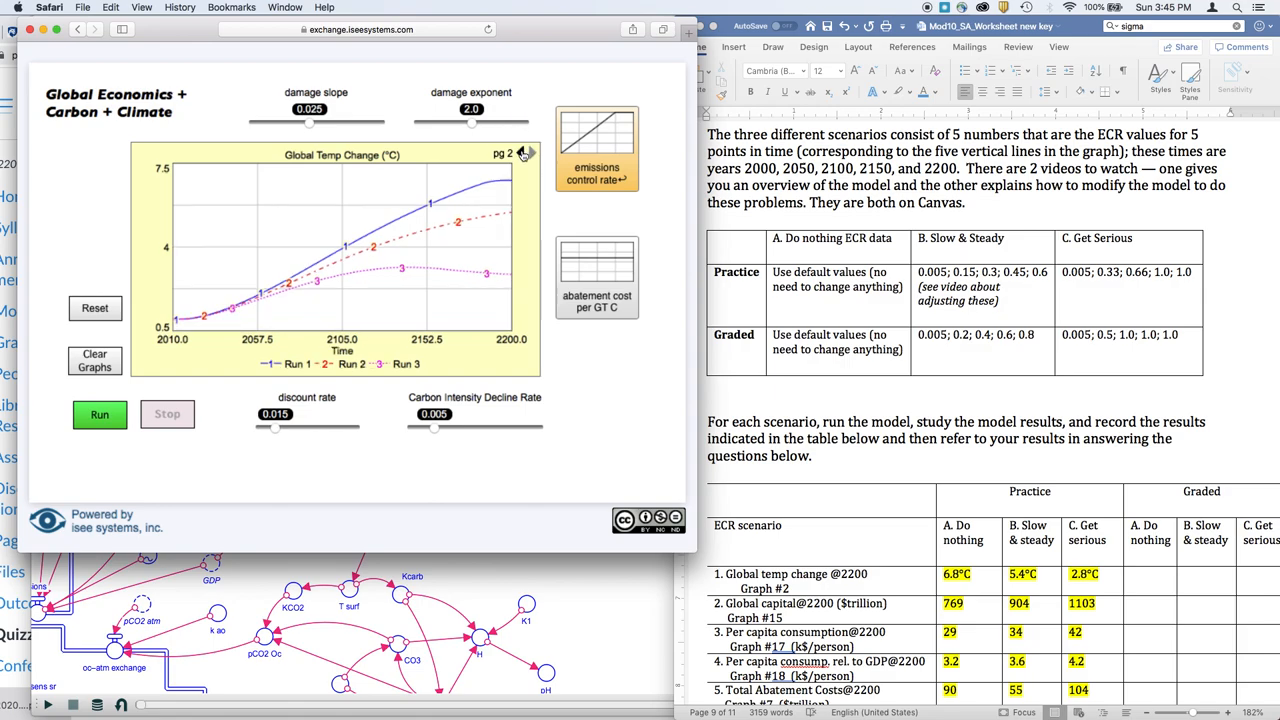
pyautogui.click(520, 154)
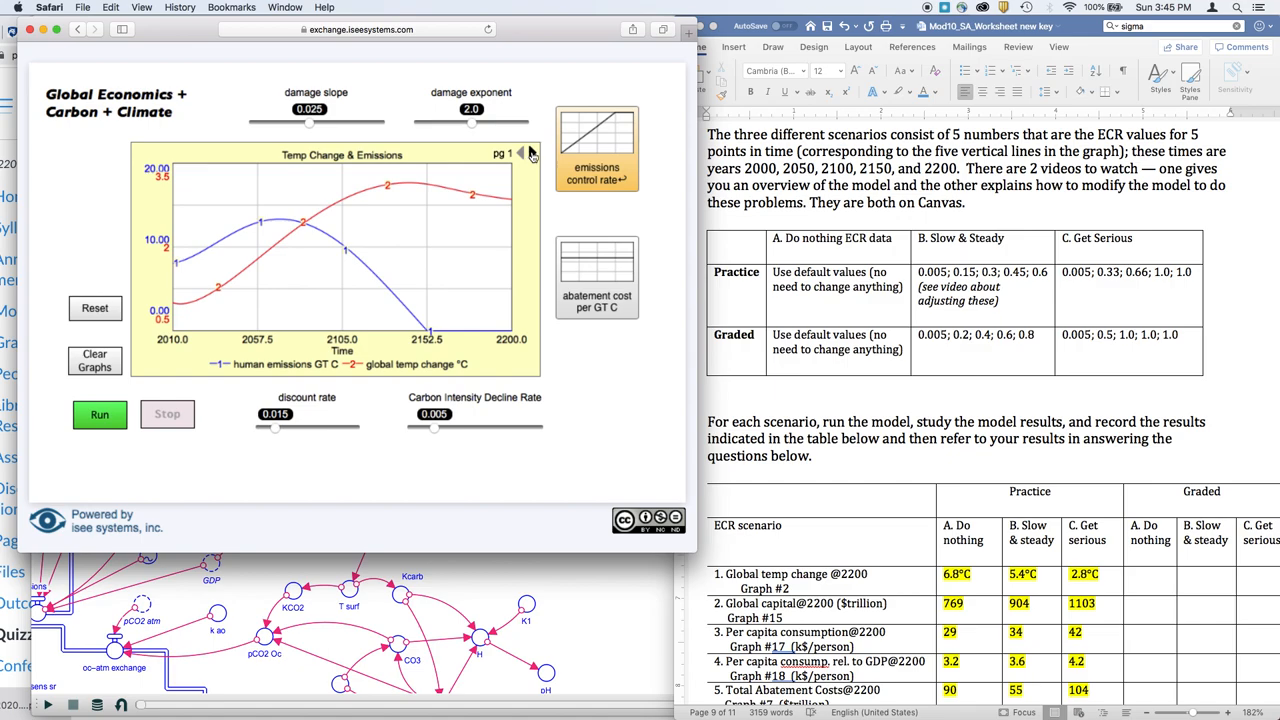
# - Page to the Emissions graph comparing all three runs
pyautogui.click(521, 153)
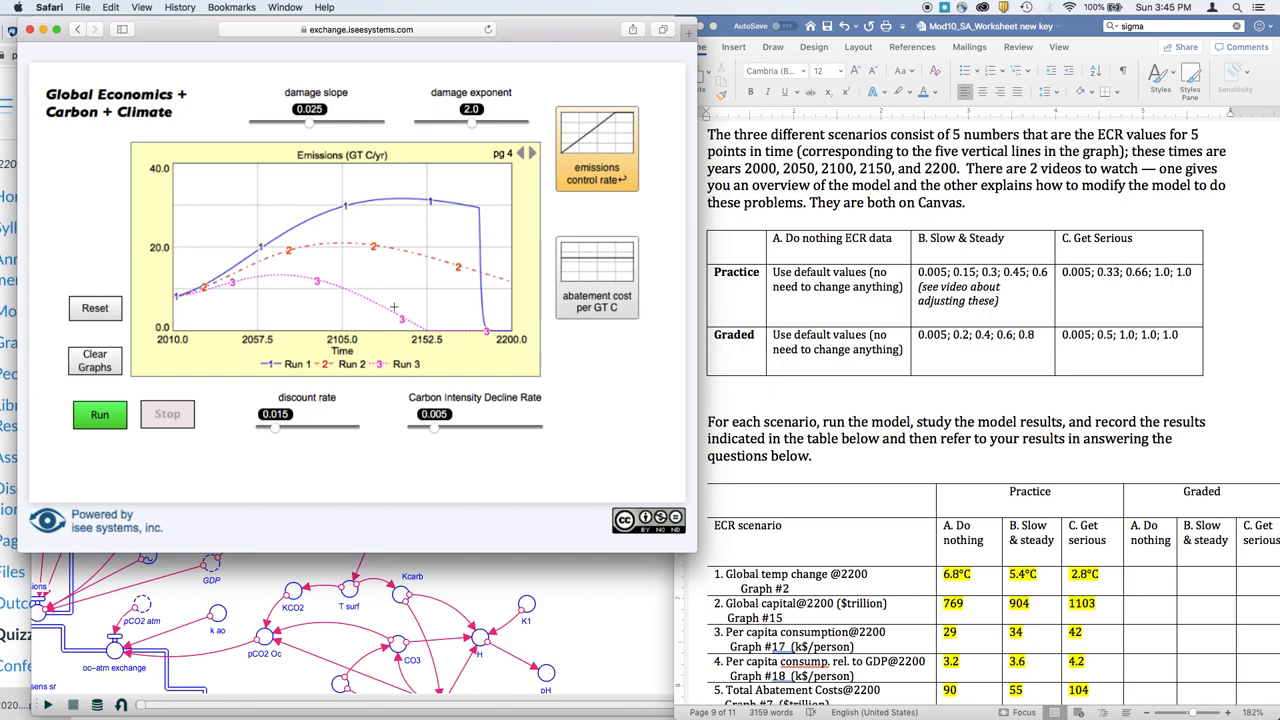
pyautogui.moveTo(410, 140)
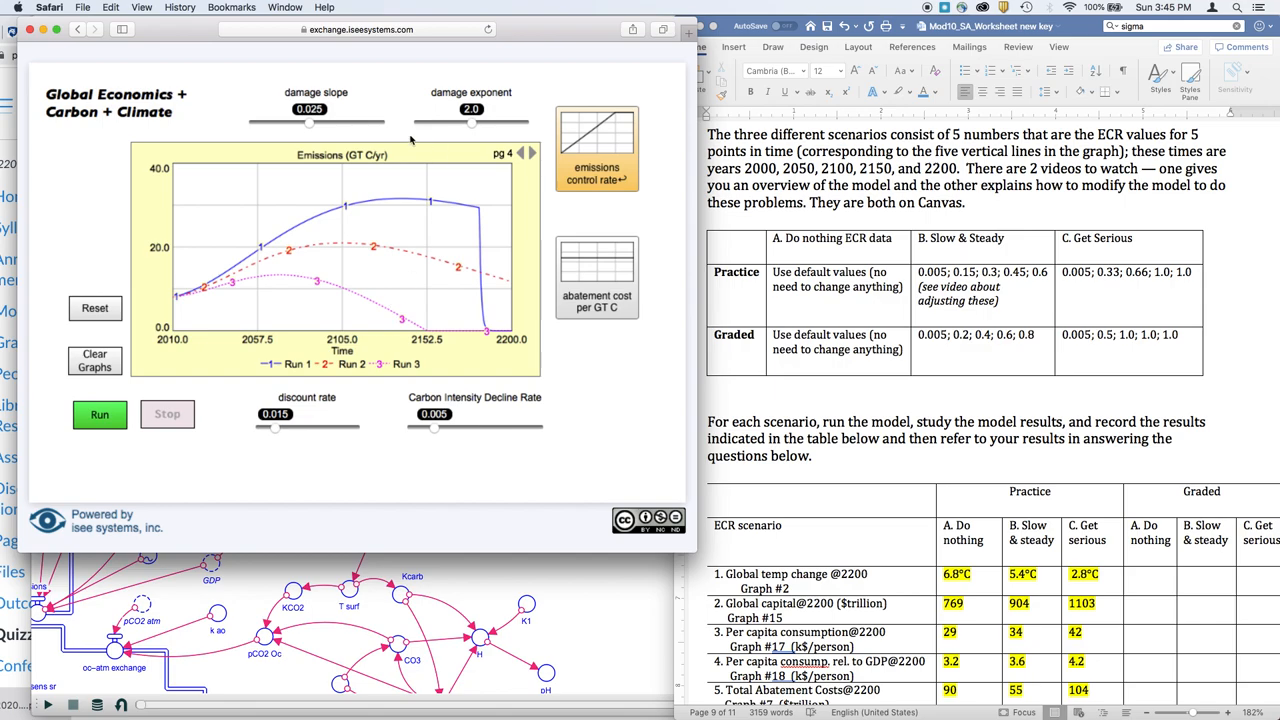
pyautogui.moveTo(228, 251)
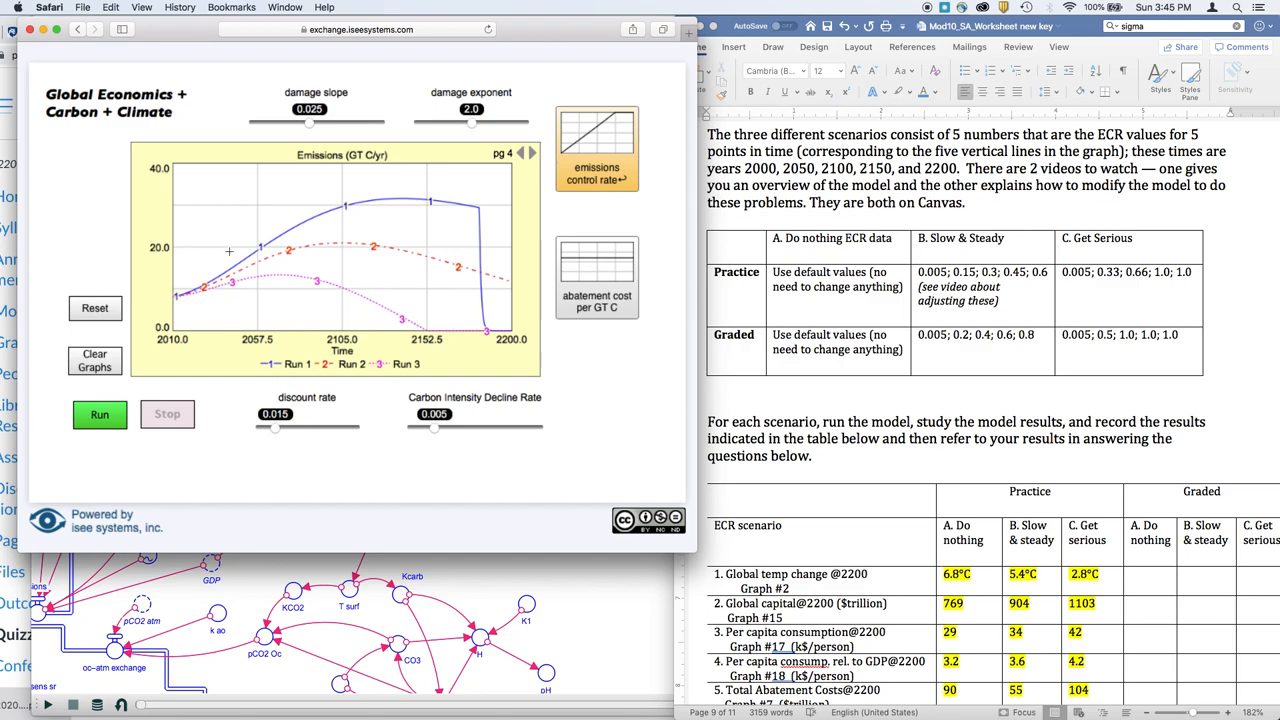
pyautogui.moveTo(292, 365)
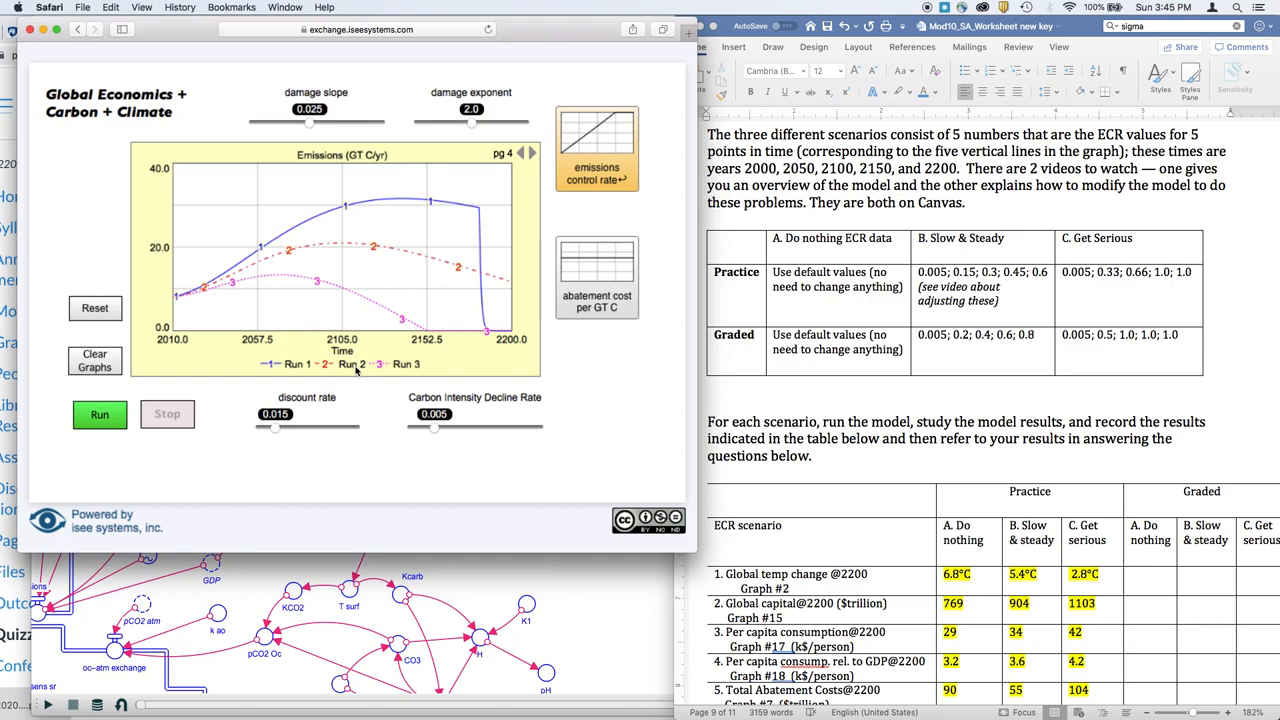
pyautogui.moveTo(408, 372)
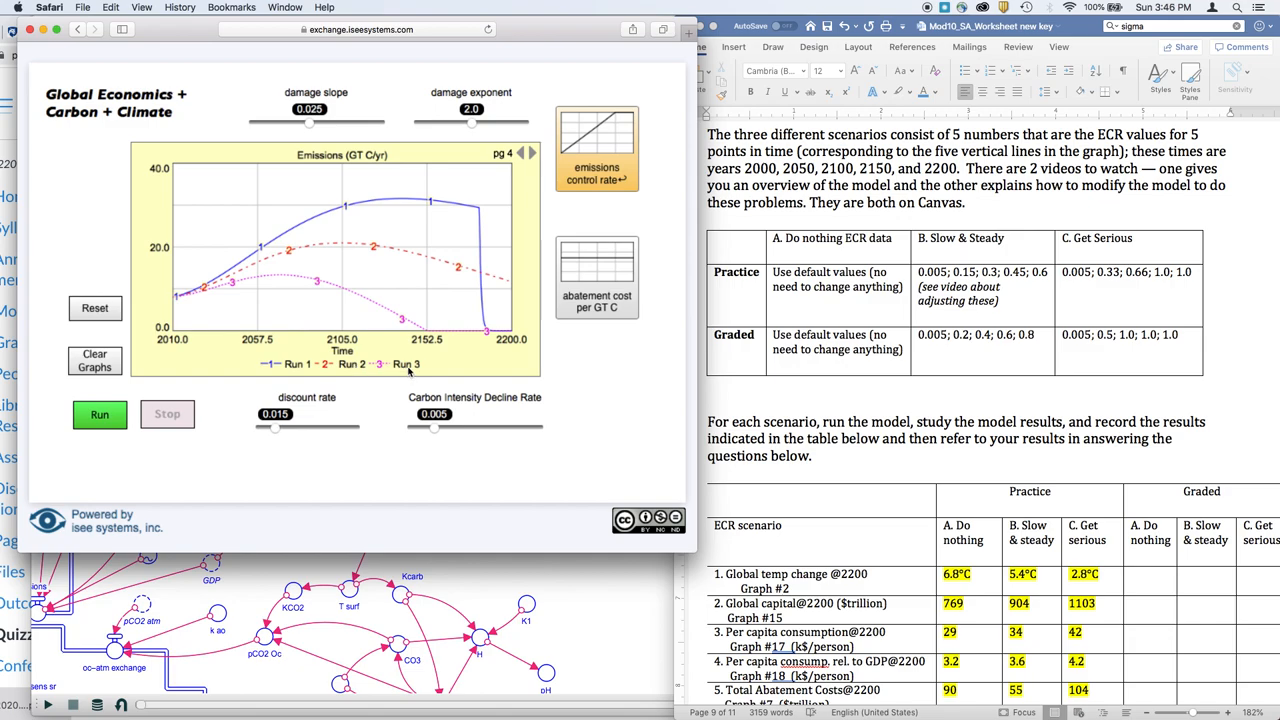
pyautogui.moveTo(459, 229)
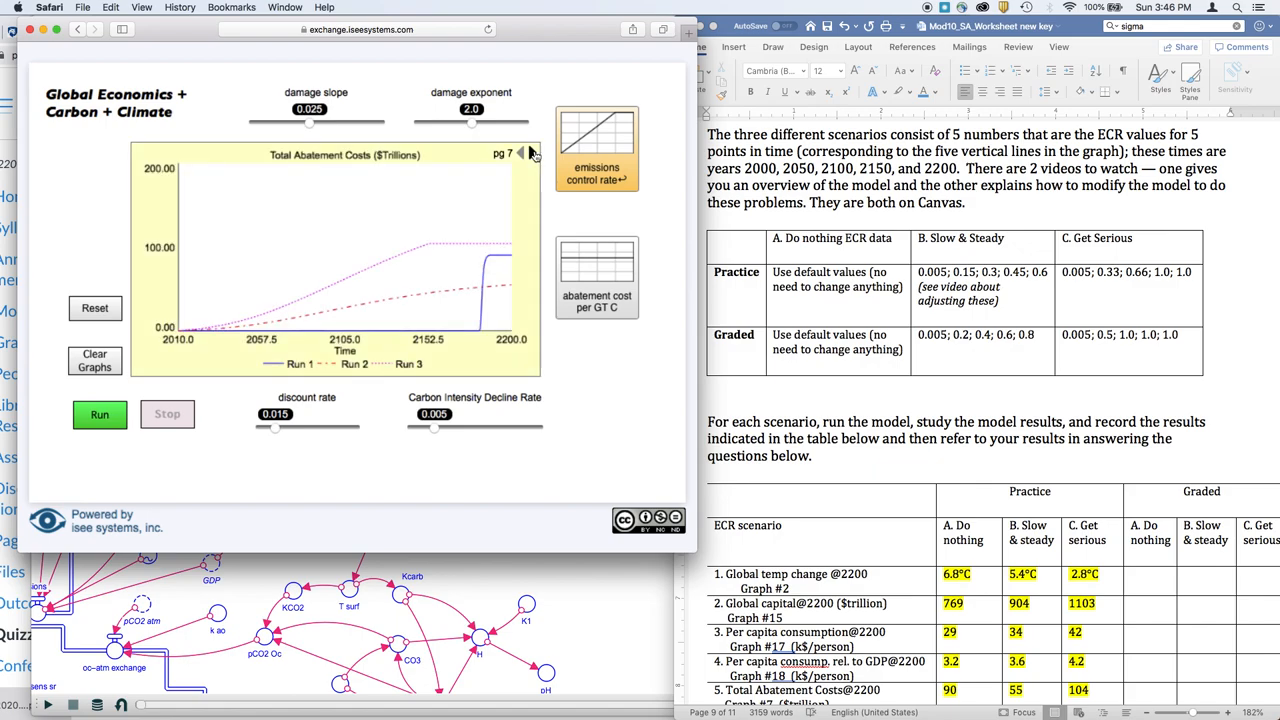
pyautogui.click(529, 154)
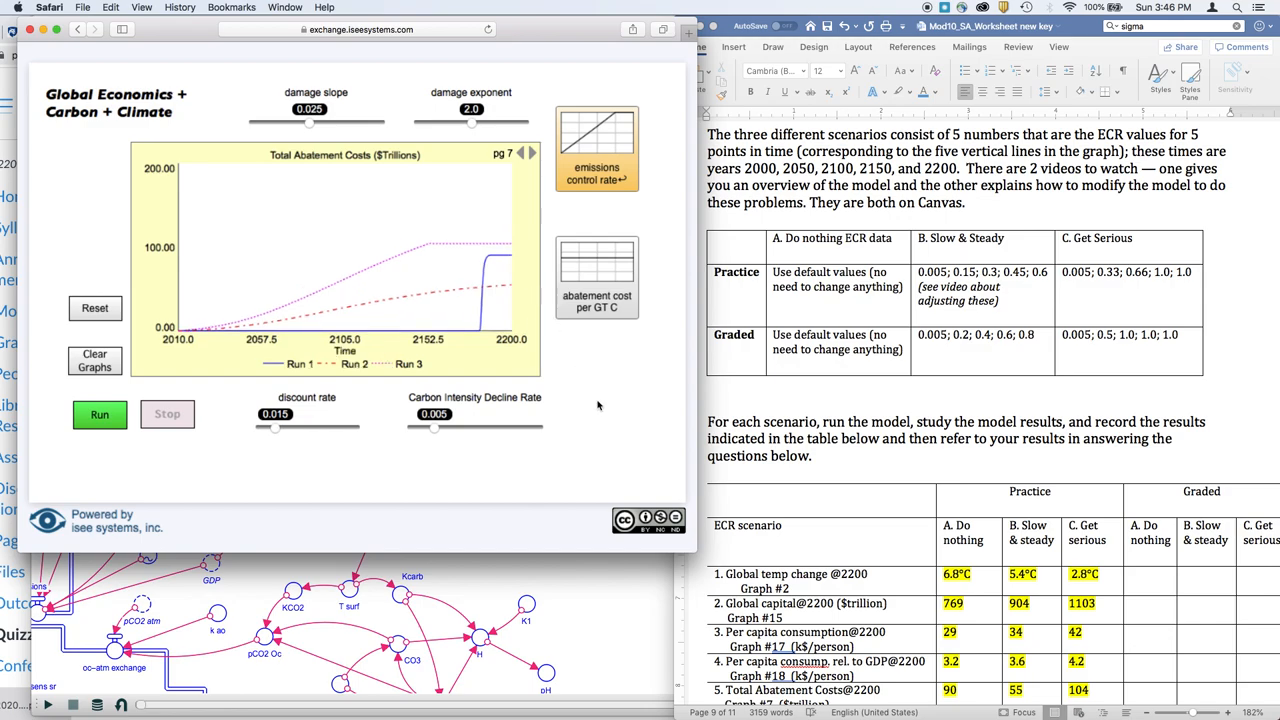
pyautogui.moveTo(938, 391)
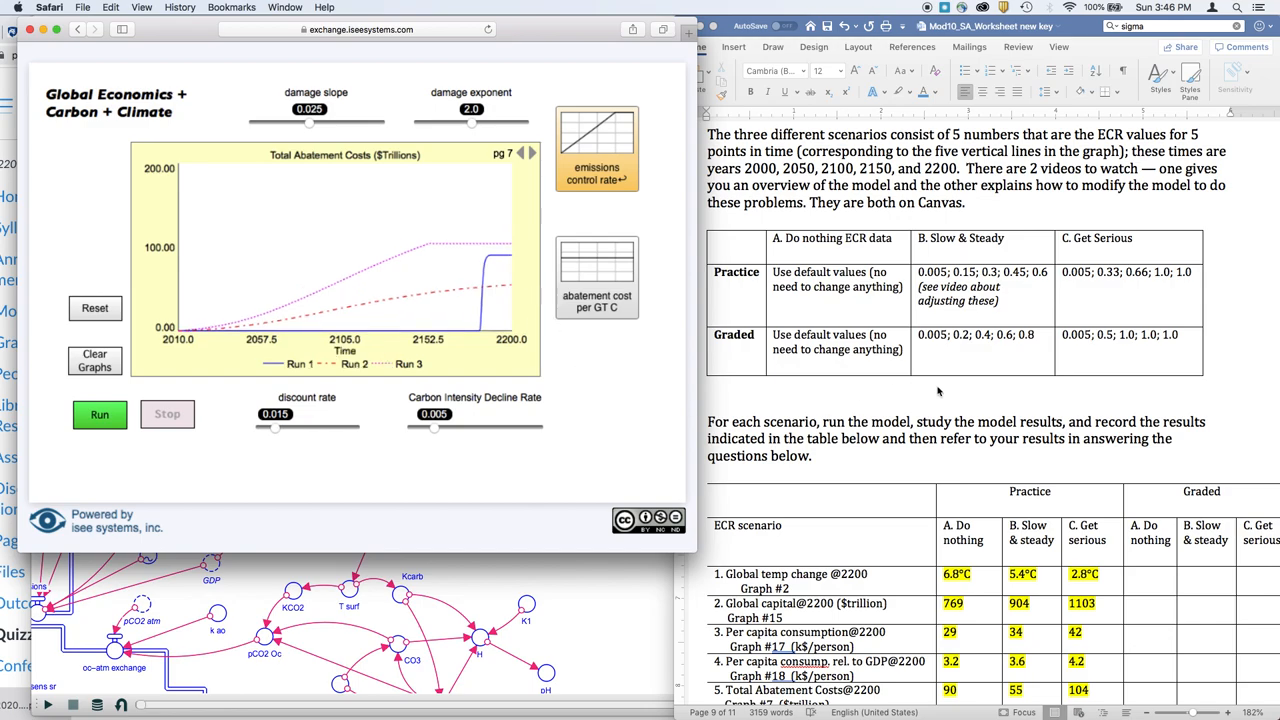
# - Scroll the Word worksheet to show the full practice results table through row 7
pyautogui.scroll(-3)
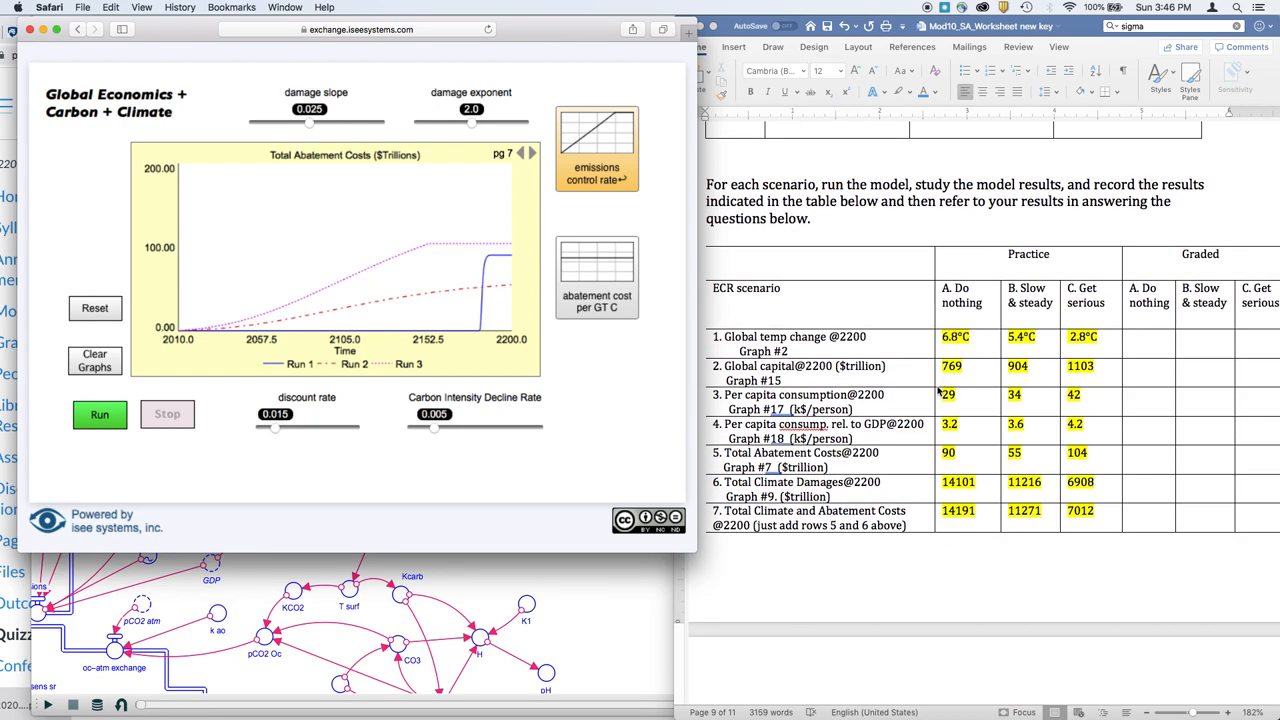
pyautogui.moveTo(911, 392)
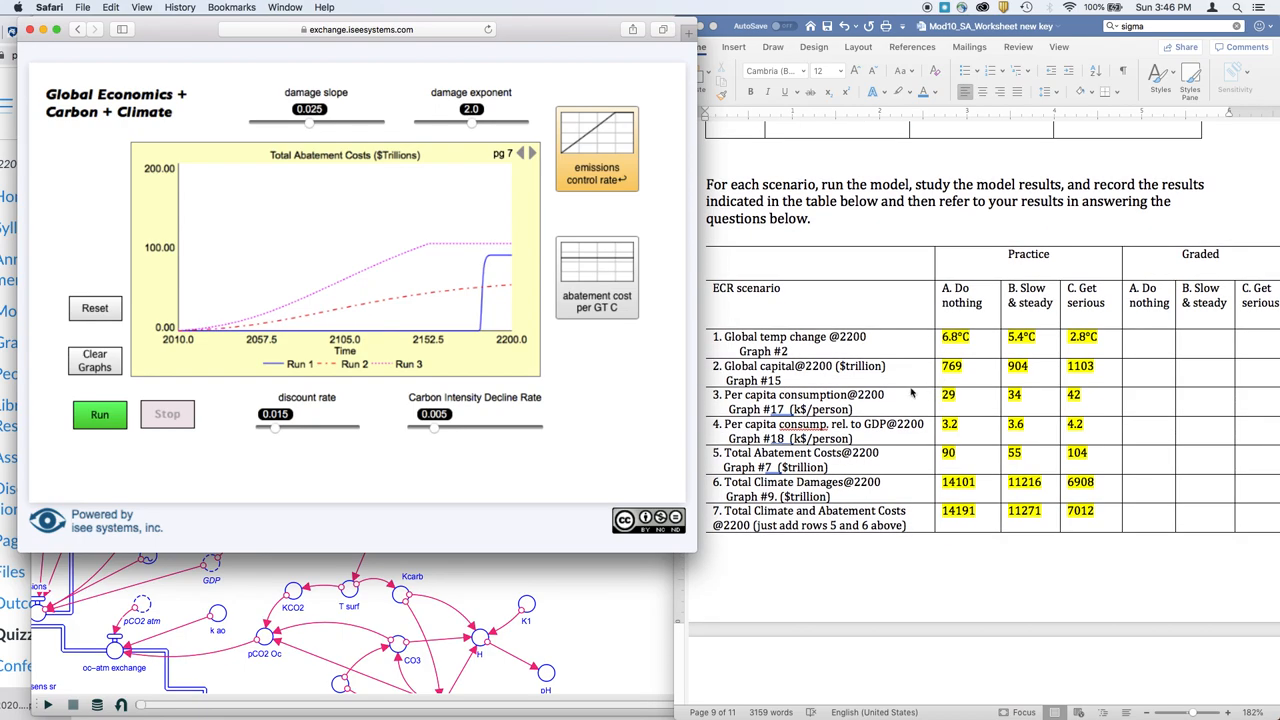
pyautogui.moveTo(790, 347)
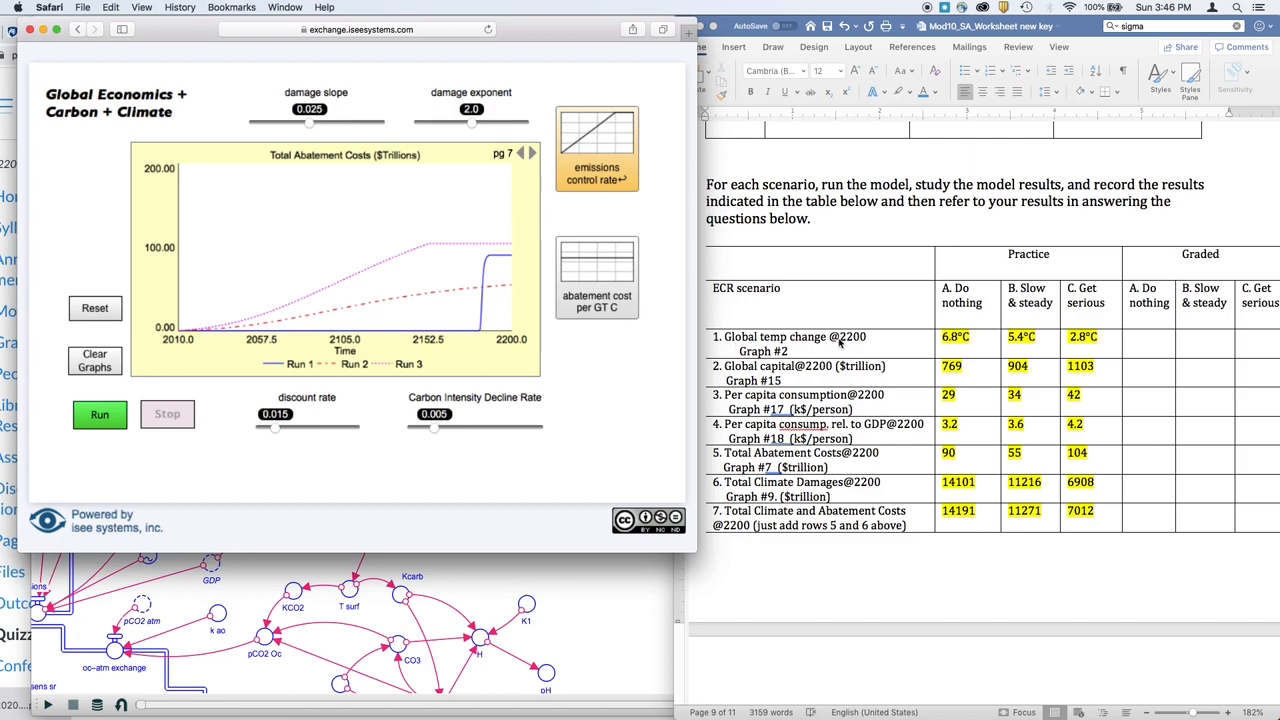
pyautogui.moveTo(958, 300)
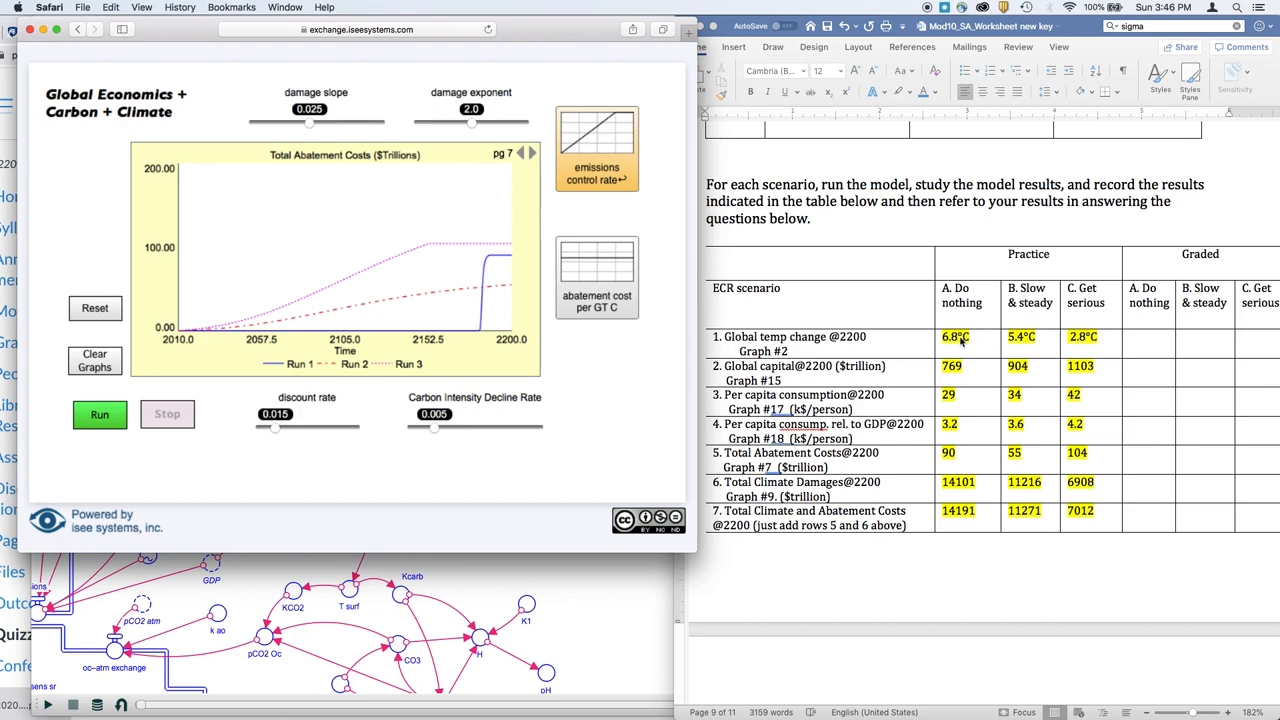
pyautogui.moveTo(906, 347)
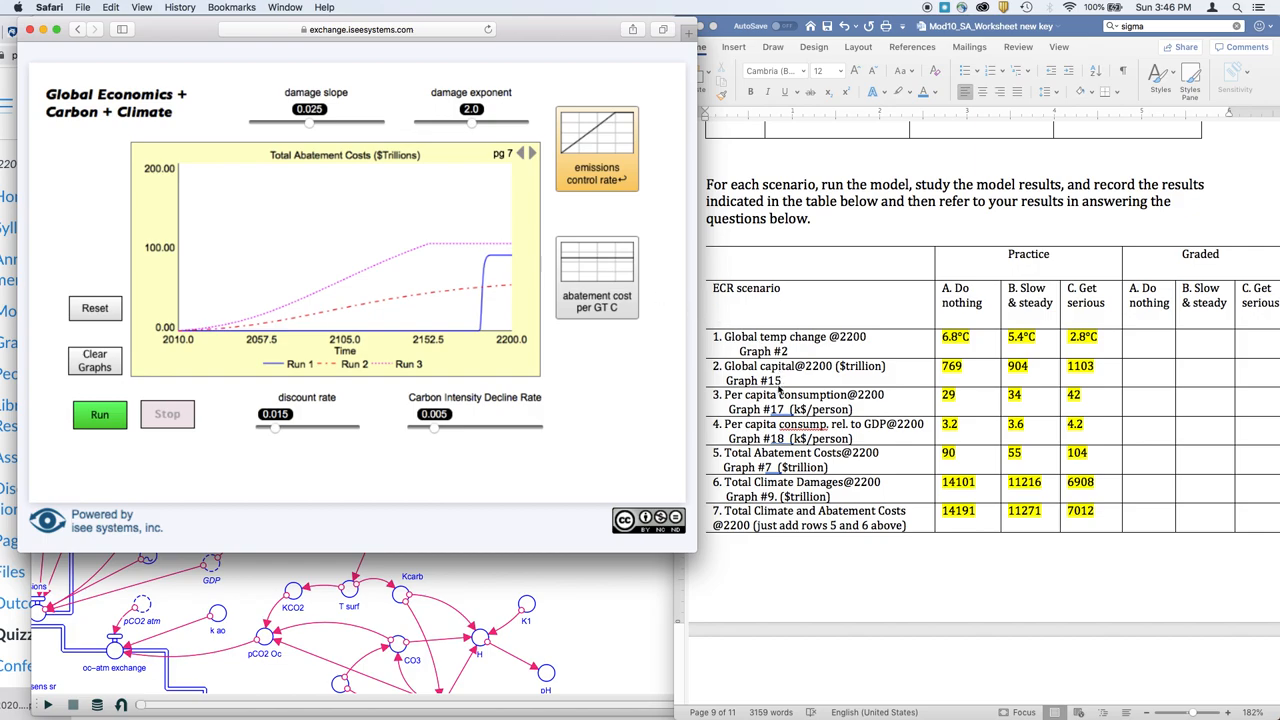
pyautogui.moveTo(772, 487)
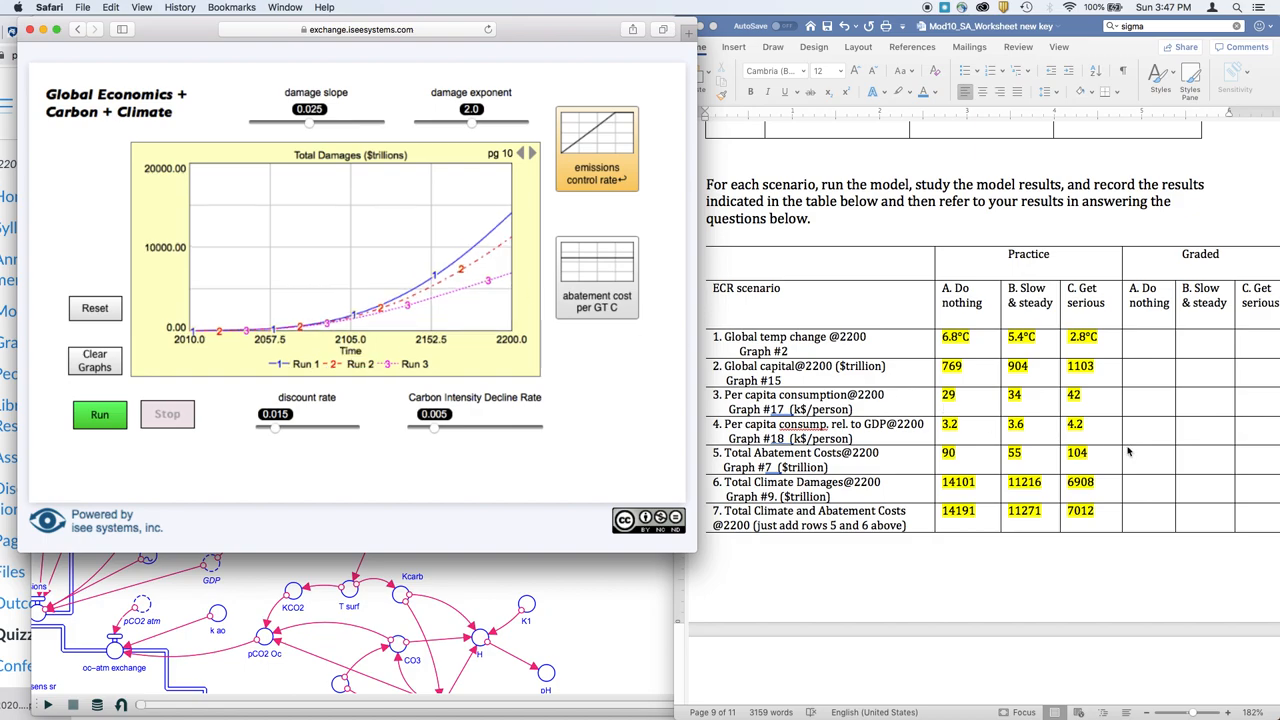
# - Scroll down to the multiple-choice questions comparing the three scenarios
pyautogui.scroll(-3)
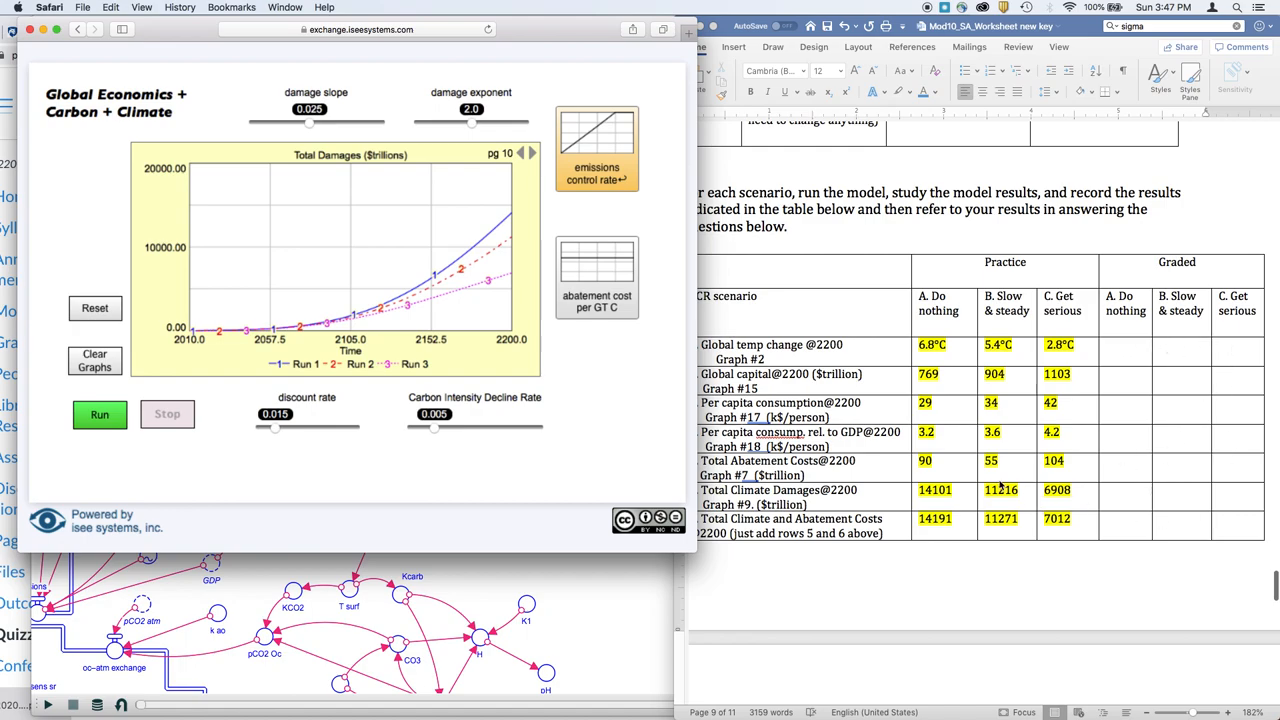
pyautogui.scroll(-3)
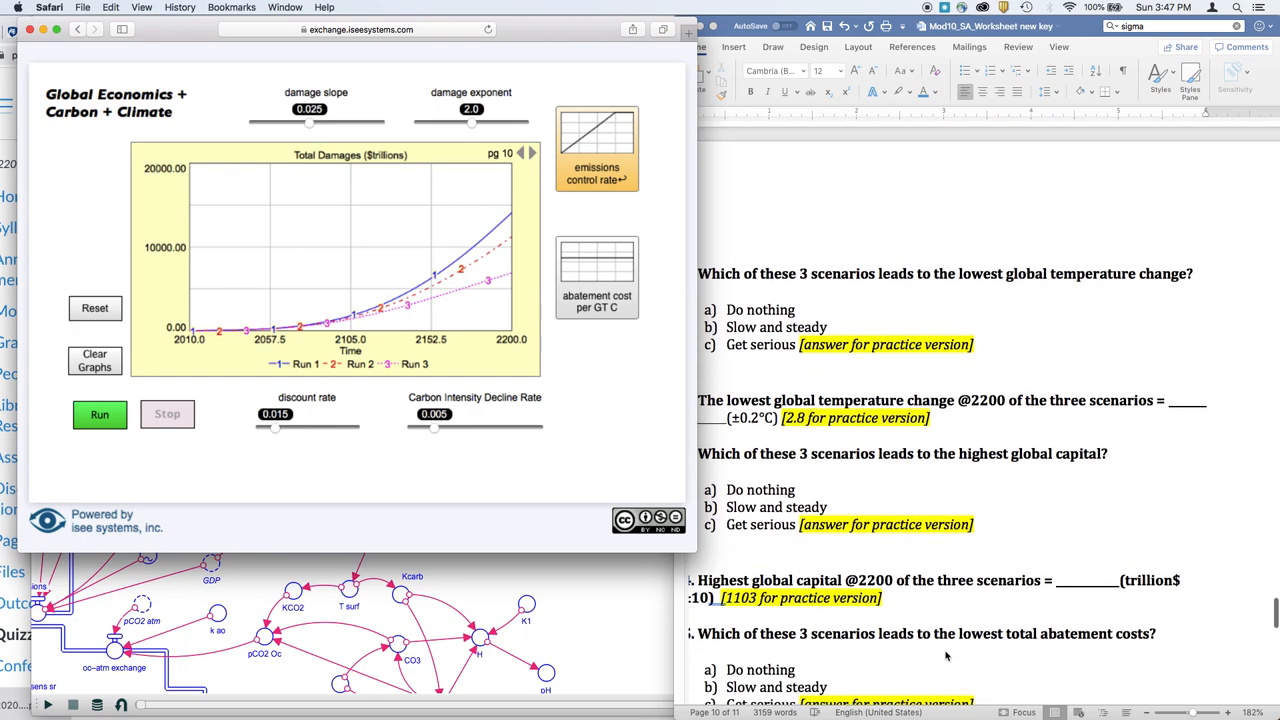